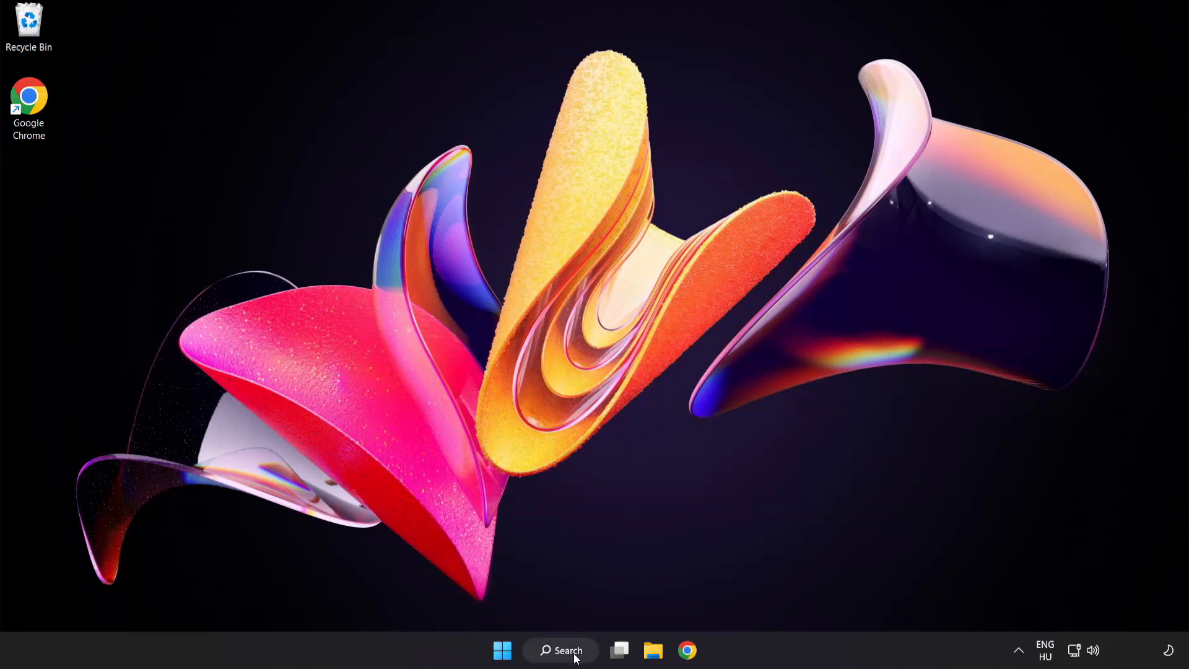
# Bring up Windows Search to look for Device Manager.
pyautogui.click(560, 651)
pyautogui.write('device manager')
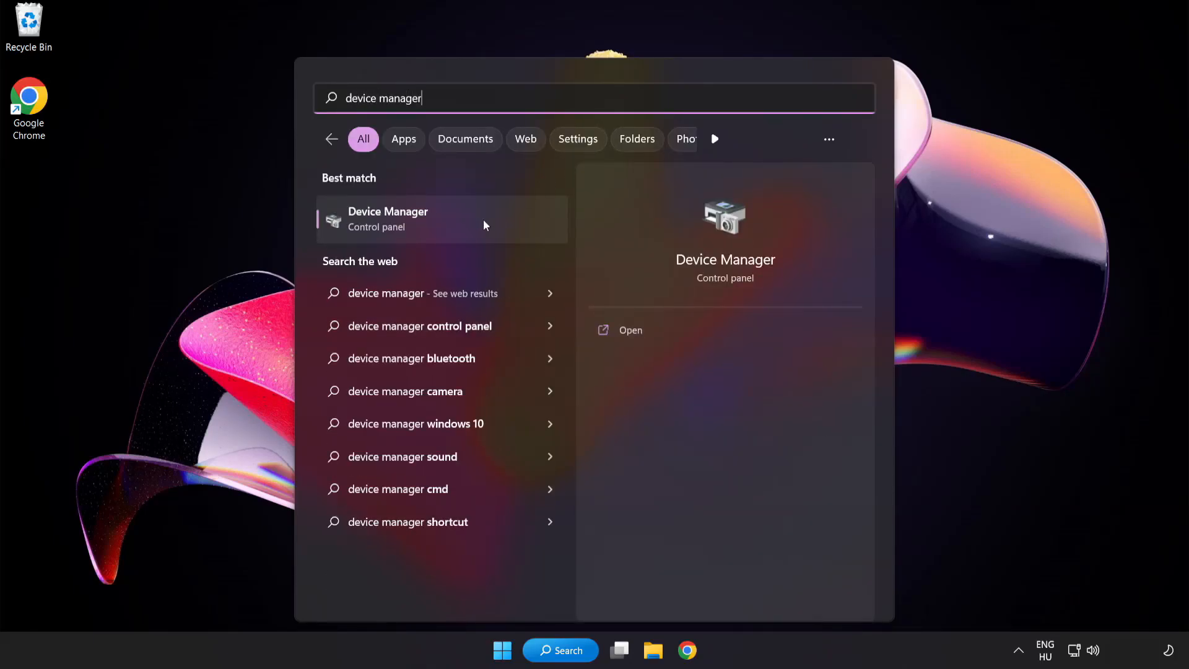
pyautogui.moveTo(475, 228)
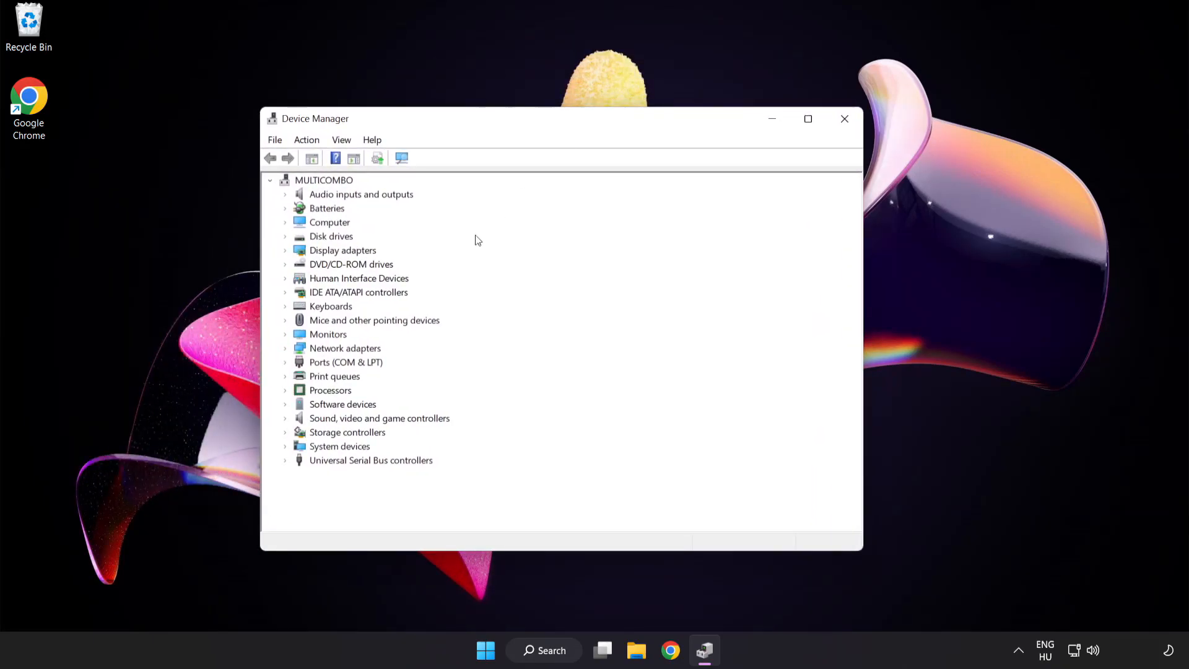
# Expand Display adapters and show the context actions for the VMware SVGA 3D adapter.
pyautogui.click(342, 250)
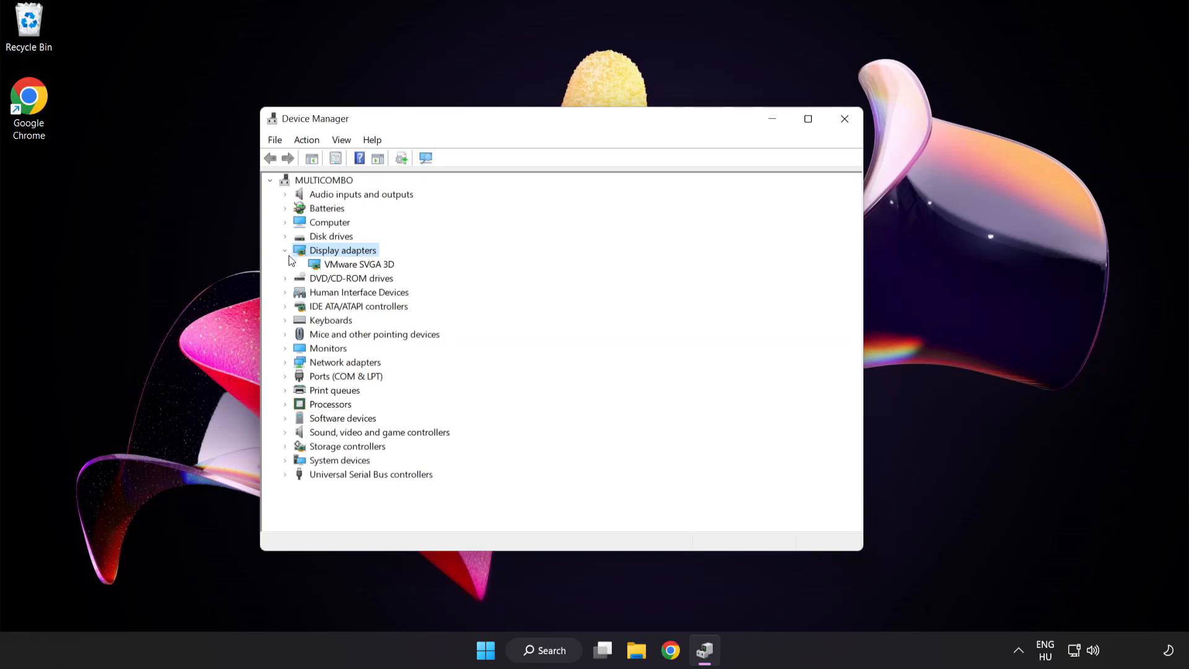
pyautogui.click(360, 263)
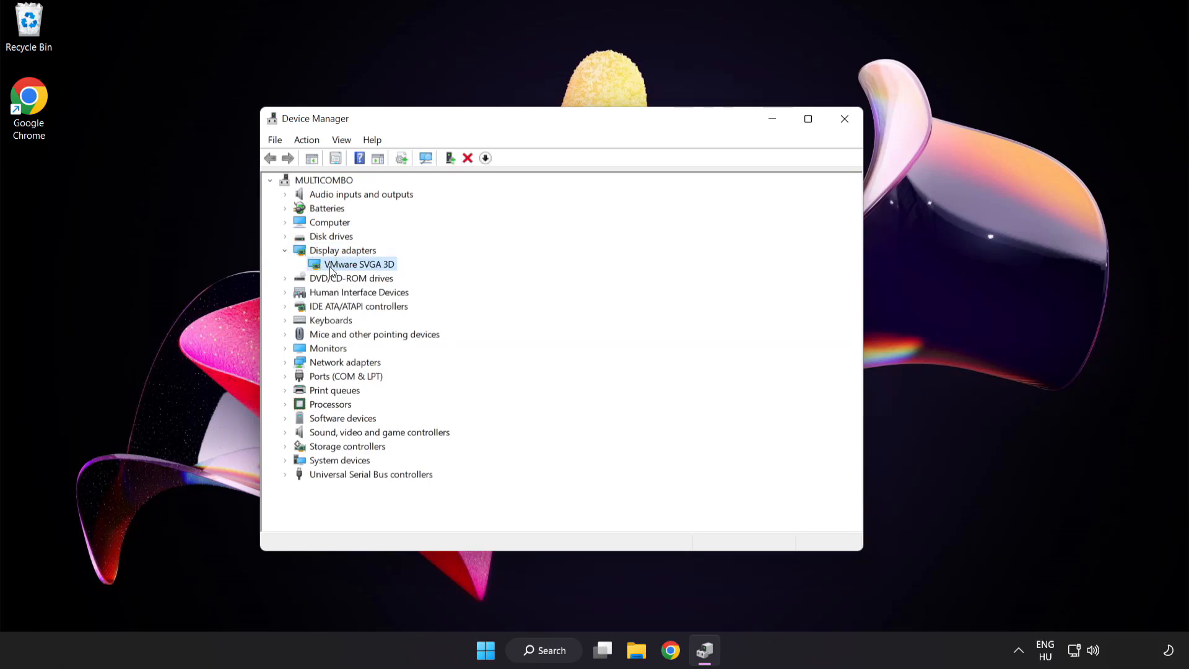
pyautogui.rightClick(359, 264)
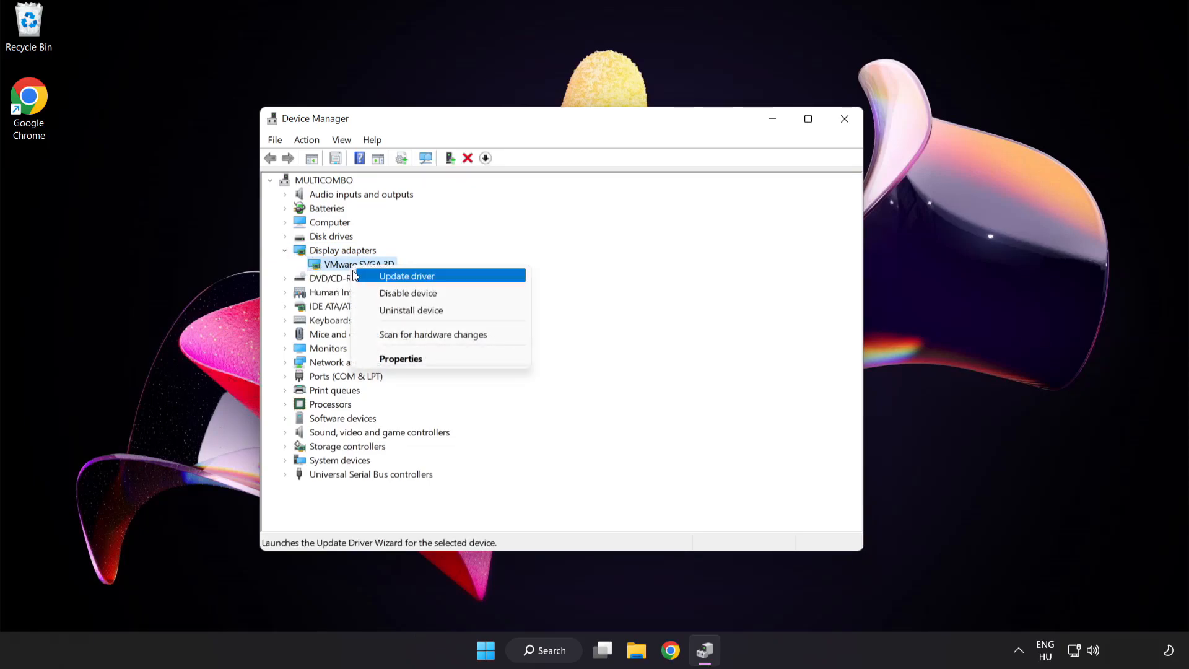
pyautogui.moveTo(462, 279)
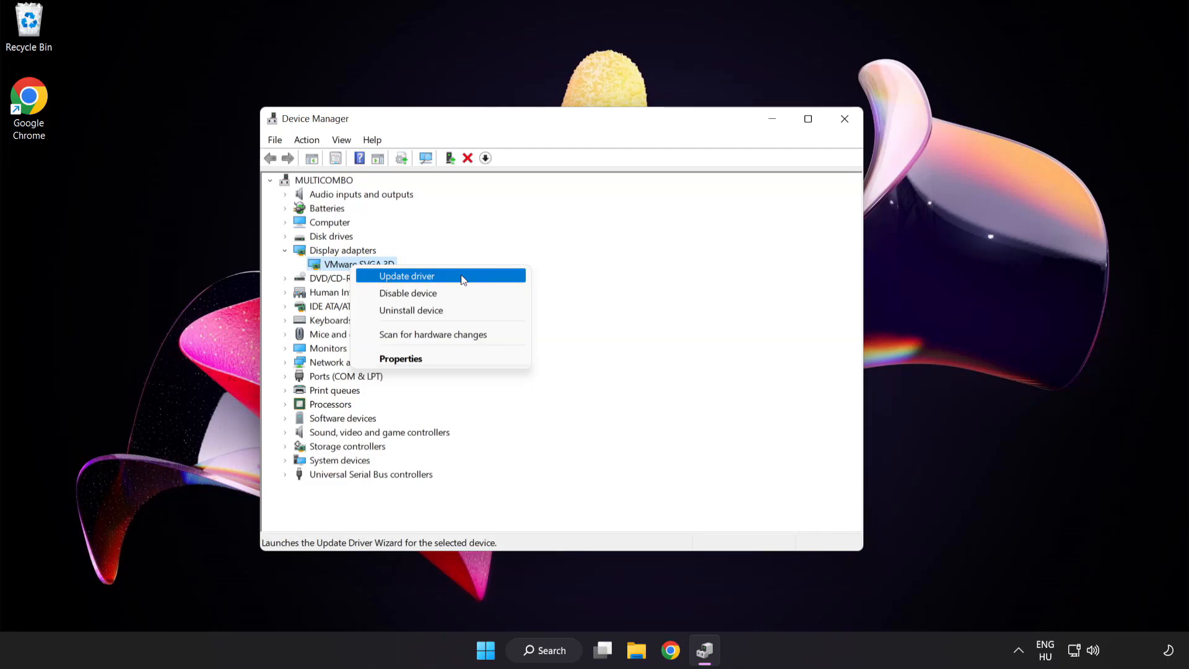
# Run an automatic driver search for VMware SVGA 3D, confirm the best driver is installed, and close Device Manager.
pyautogui.click(407, 275)
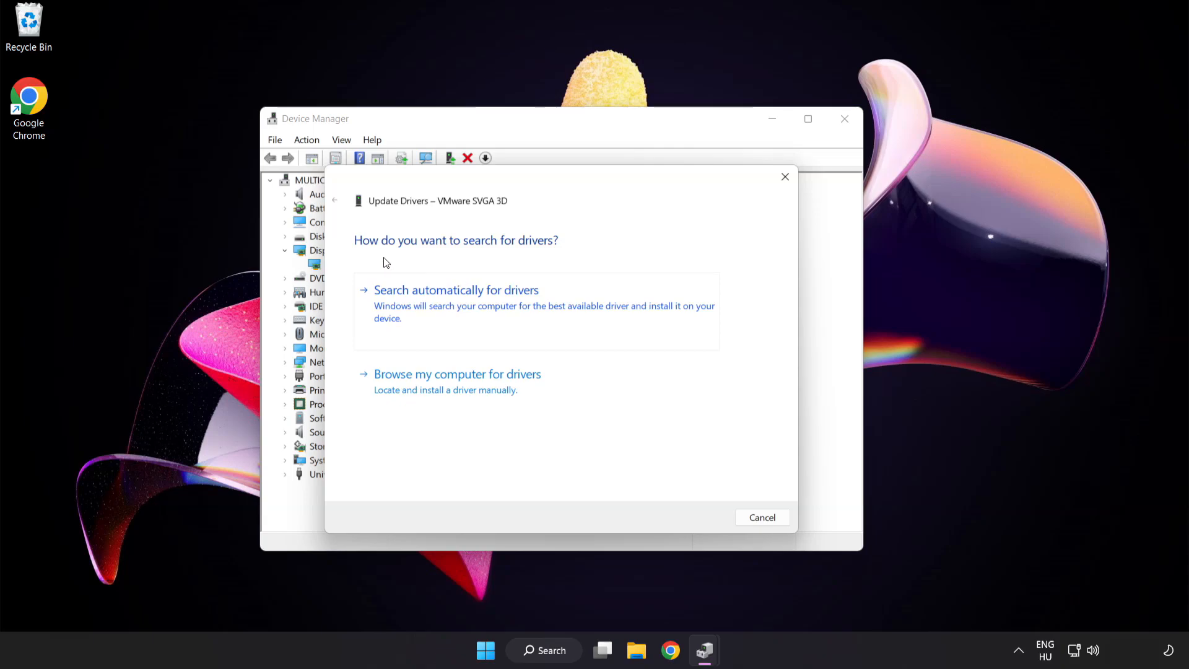
pyautogui.moveTo(535, 298)
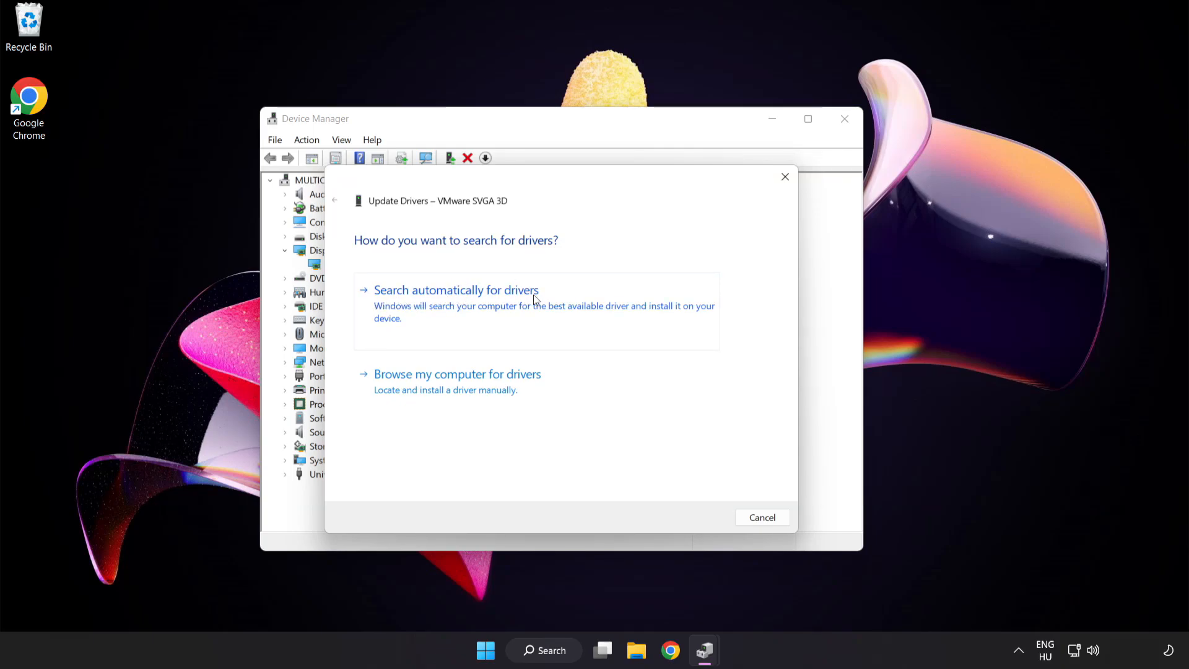
pyautogui.moveTo(519, 309)
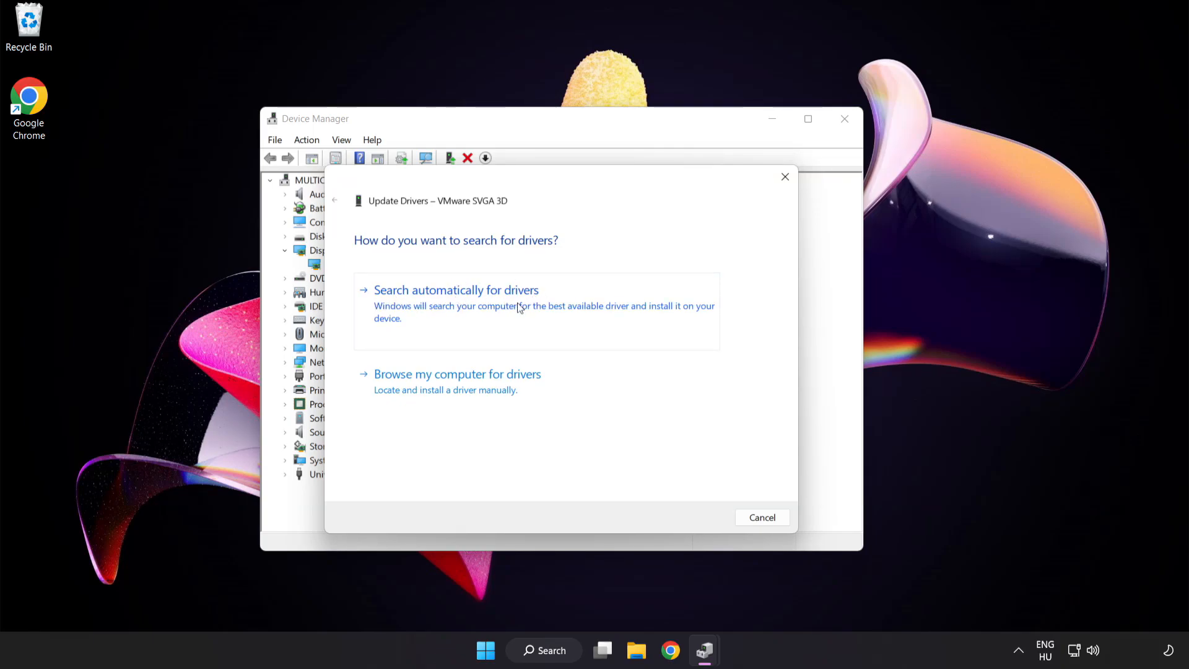
pyautogui.click(455, 290)
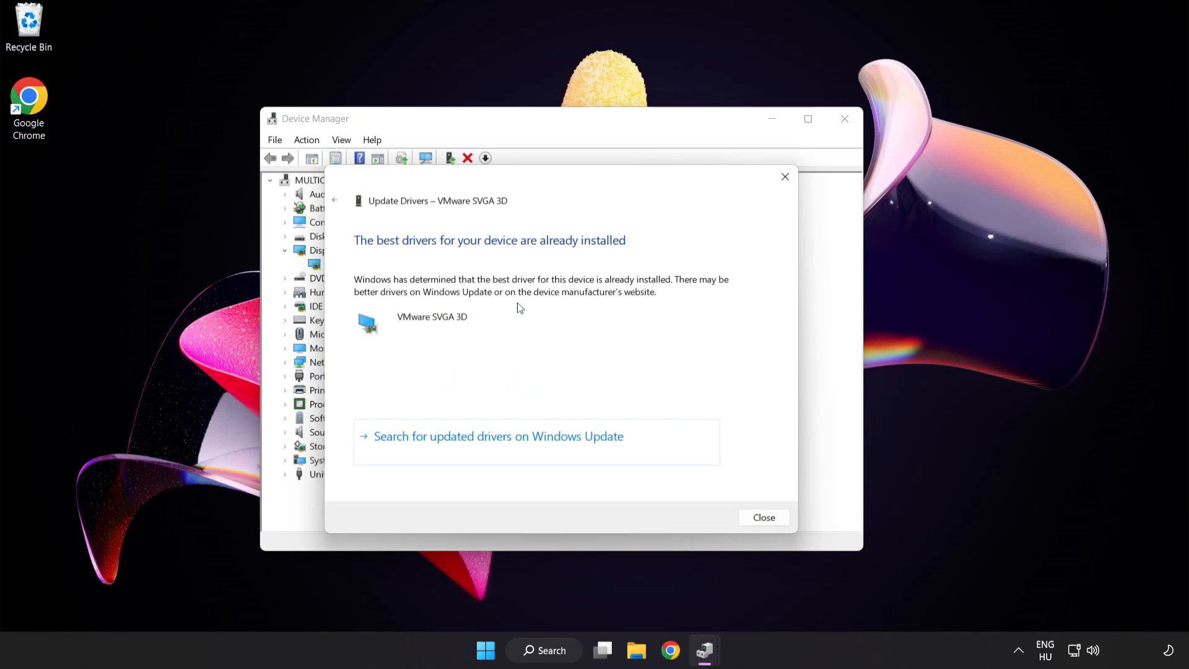
pyautogui.moveTo(553, 255)
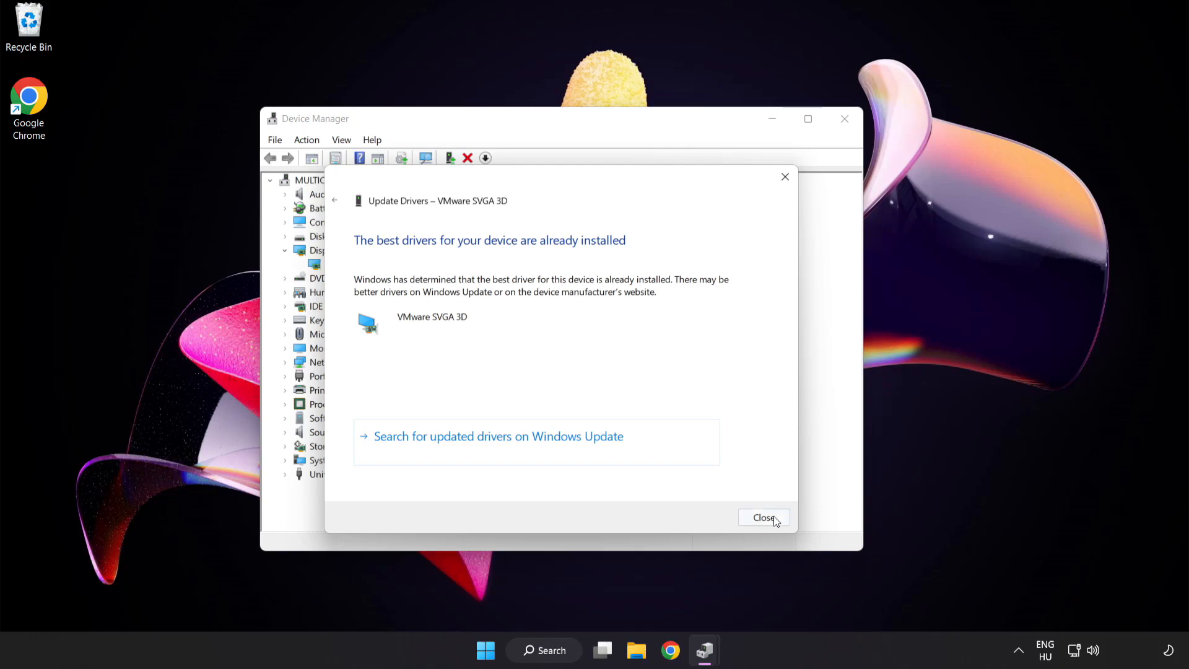
pyautogui.moveTo(764, 518)
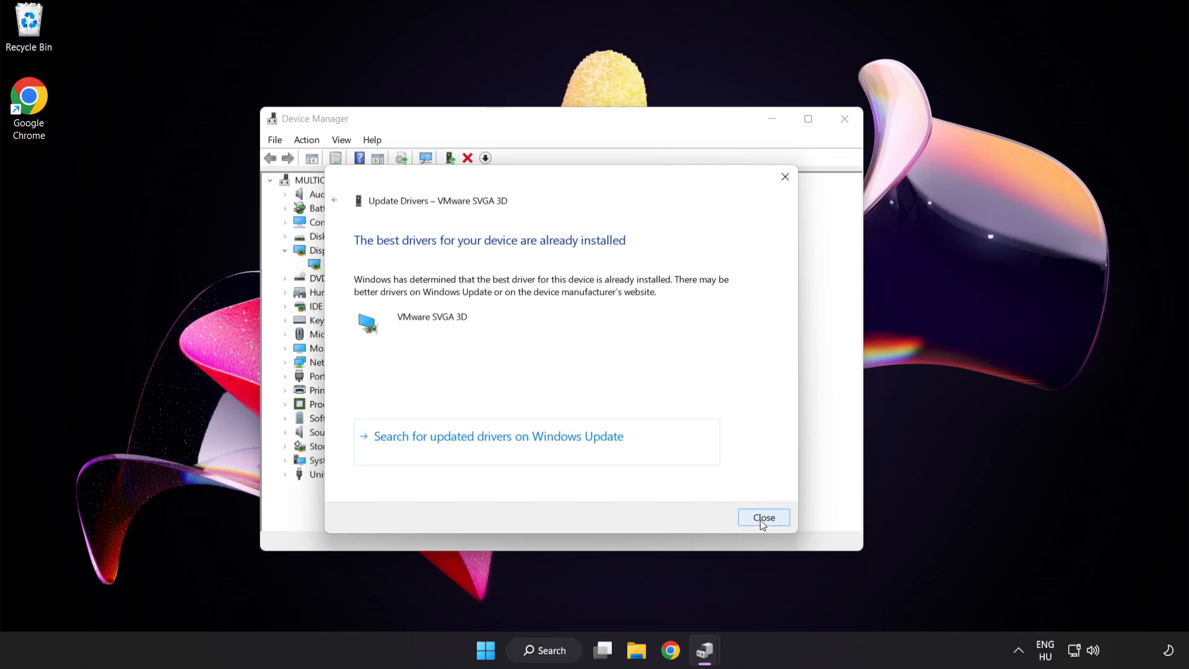
pyautogui.click(763, 516)
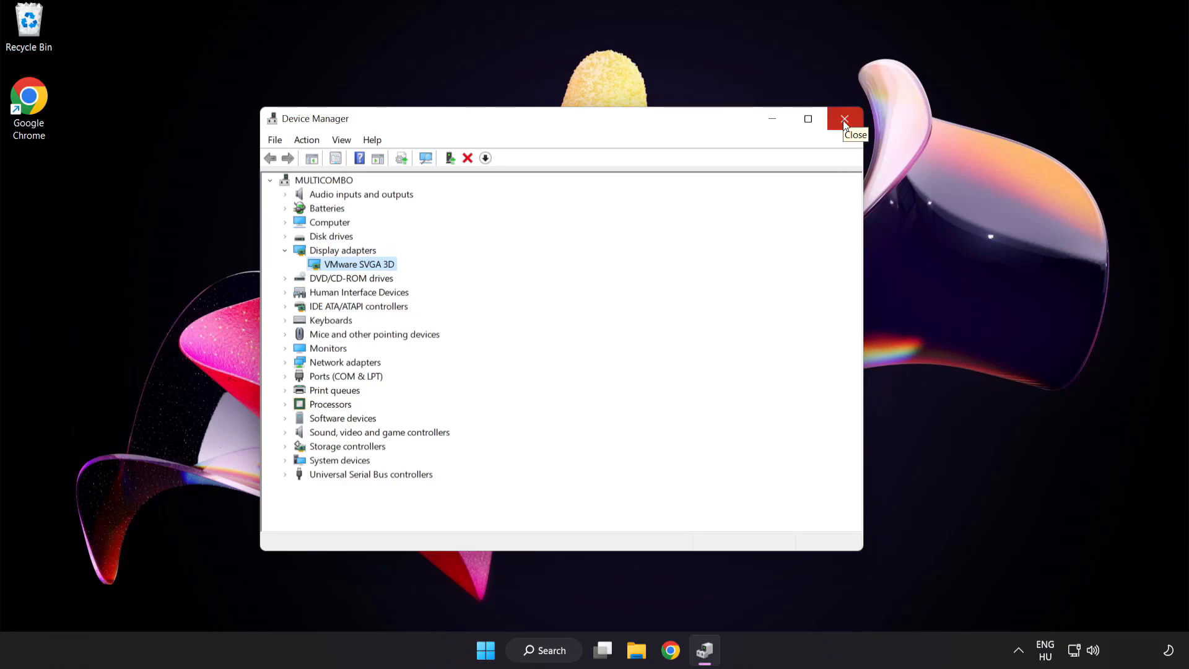
pyautogui.click(844, 119)
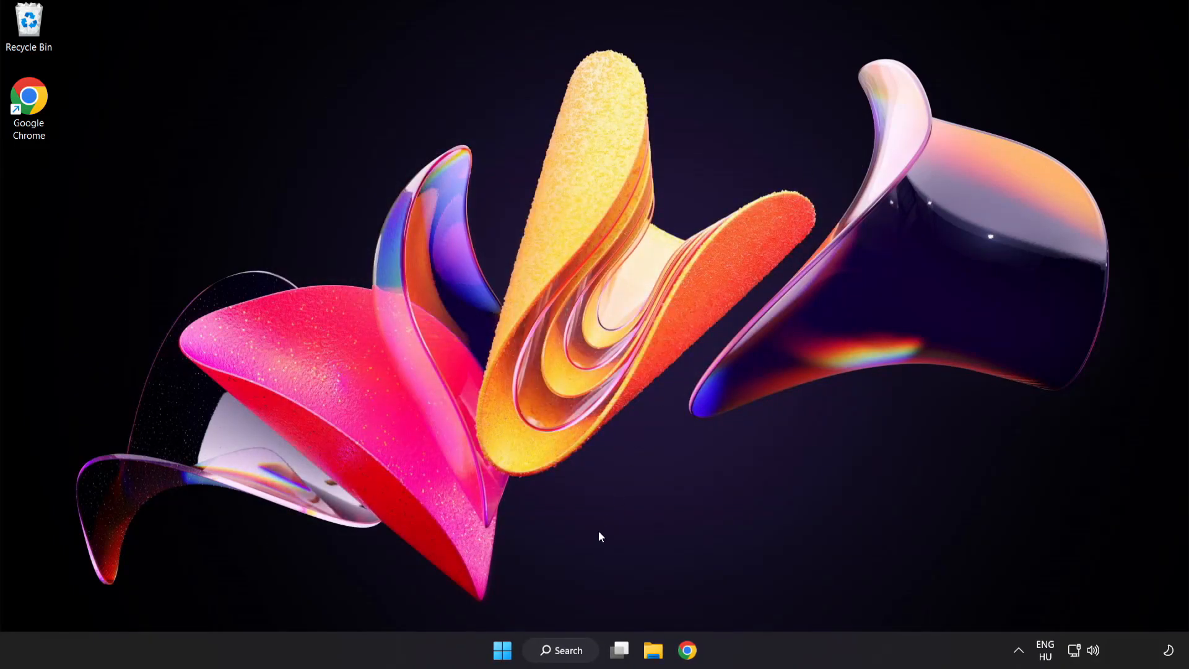
# Search for 'update' and open the Windows Update settings result.
pyautogui.click(560, 651)
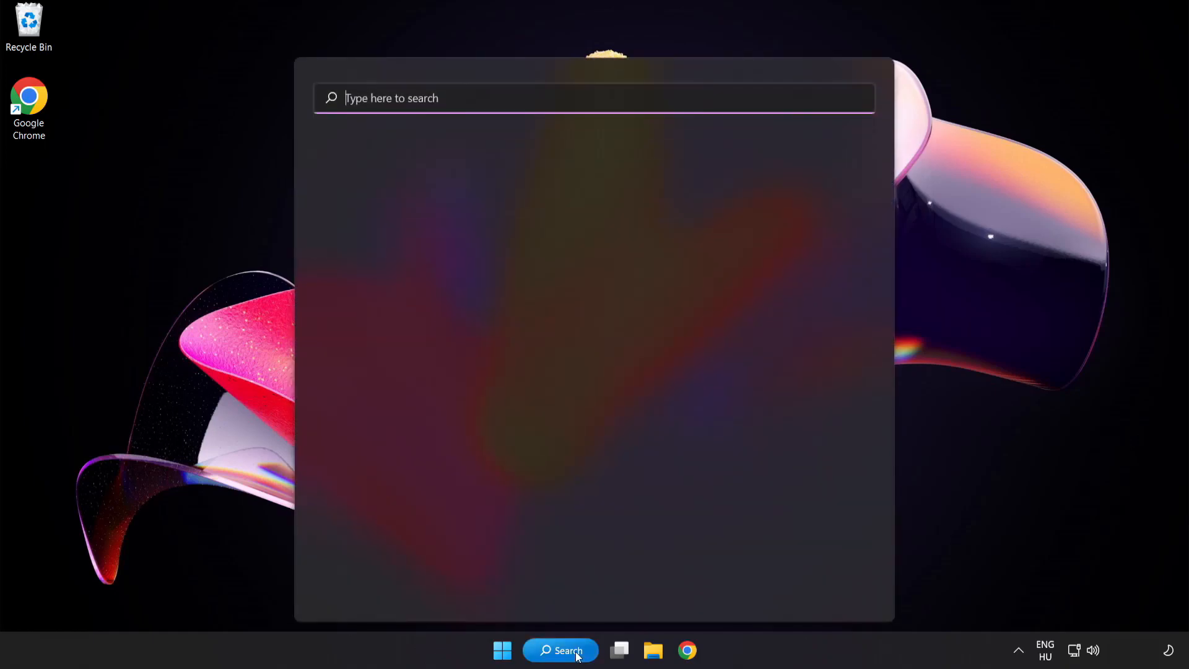
pyautogui.write('u')
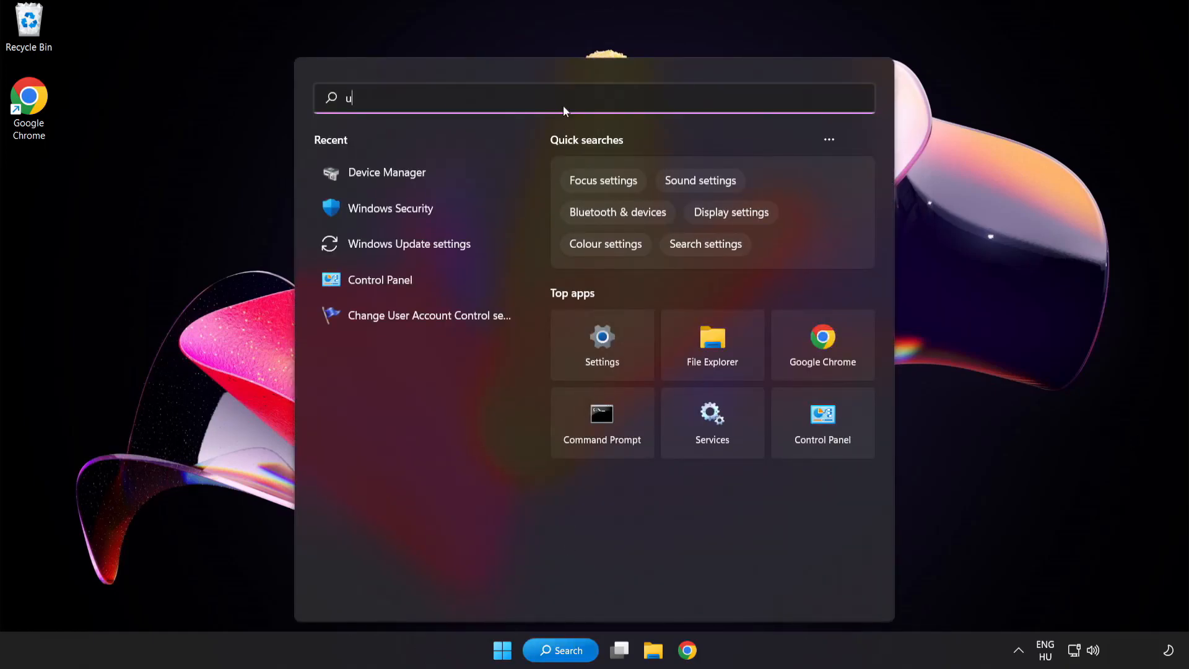
pyautogui.write('pdate')
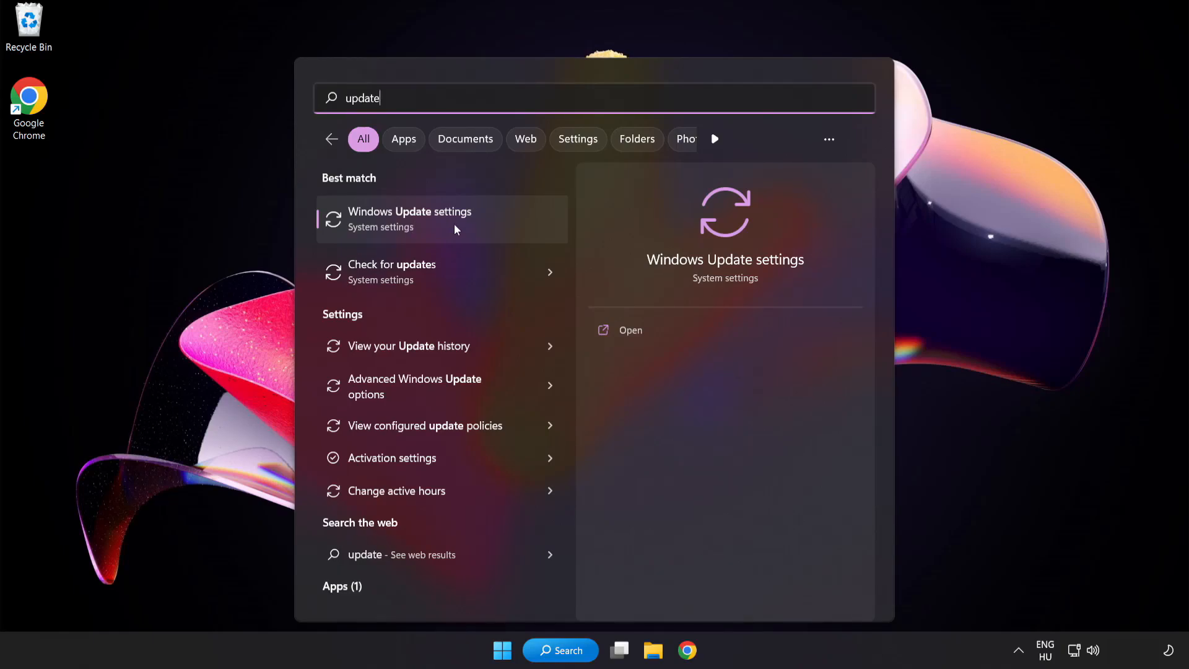
pyautogui.click(410, 219)
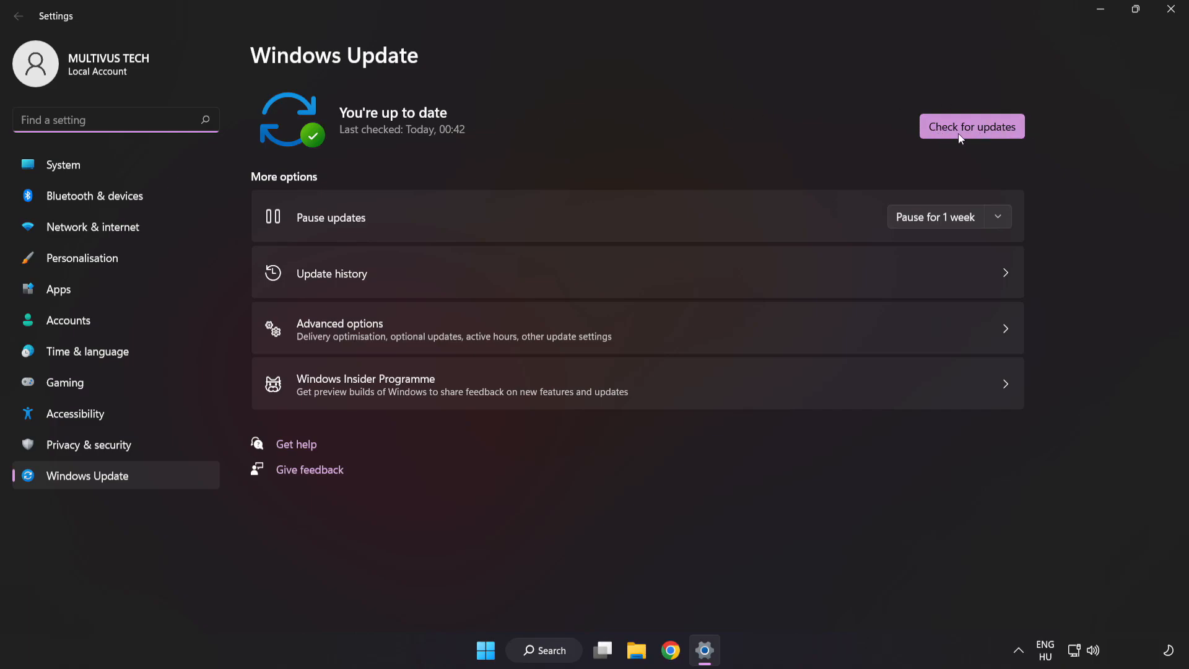
# Check for updates, confirm 'You're up to date', and close Settings.
pyautogui.click(972, 126)
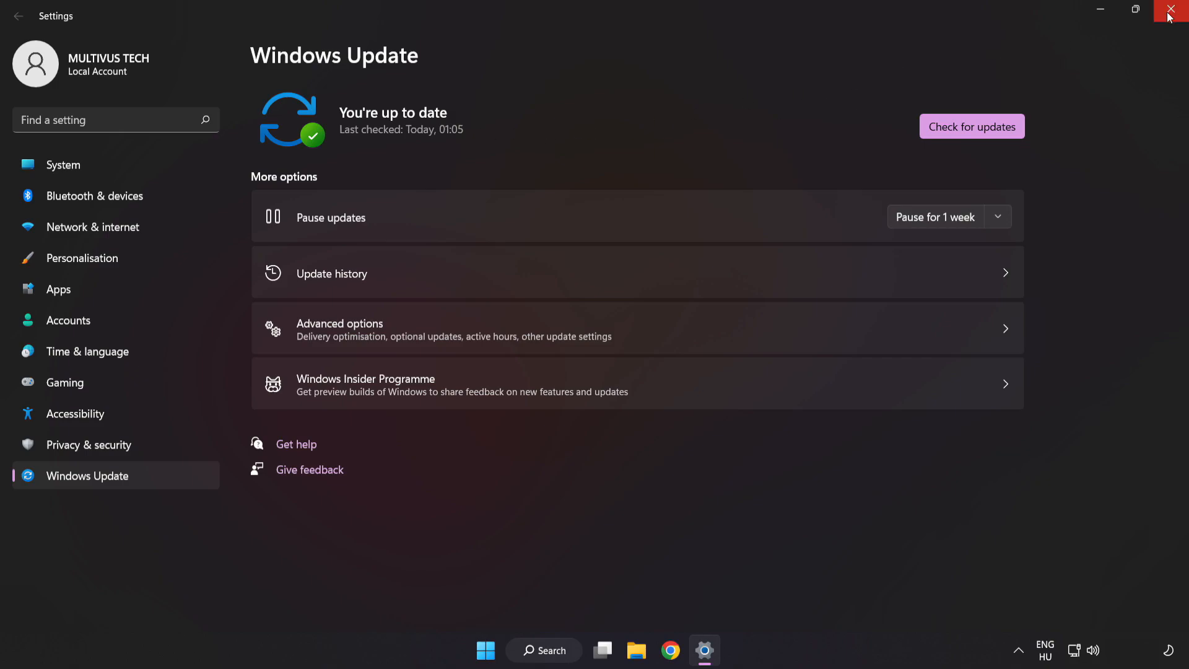
pyautogui.click(1177, 9)
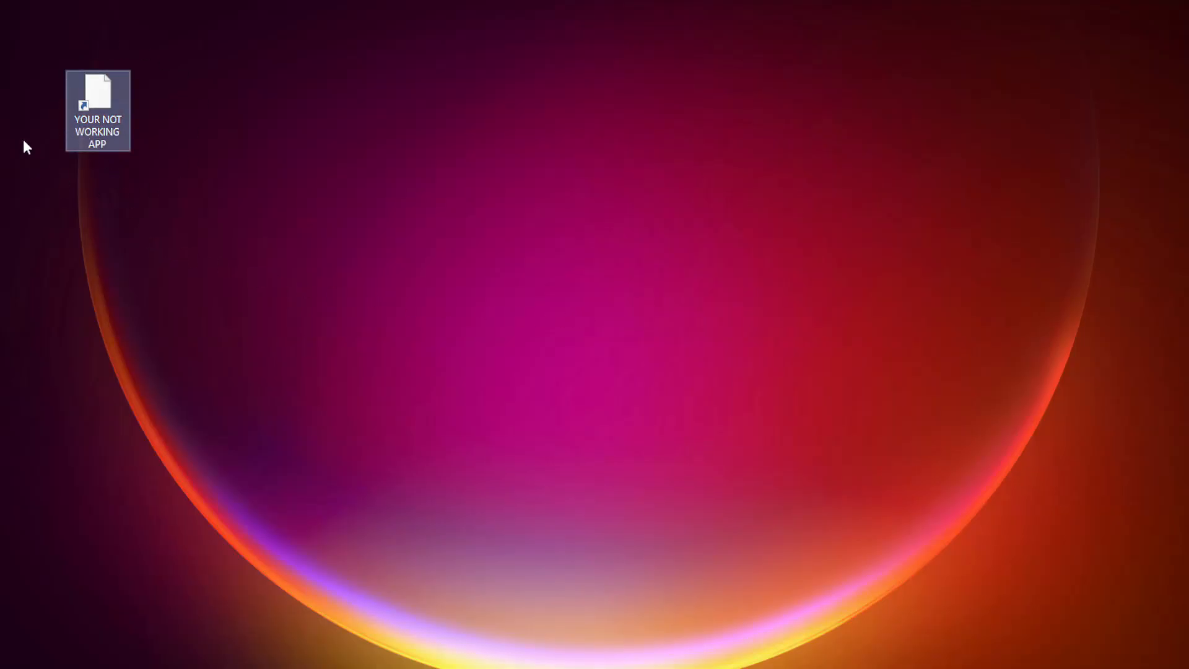
# Open Properties for the 'YOUR NOT WORKING APP' desktop shortcut.
pyautogui.rightClick(97, 99)
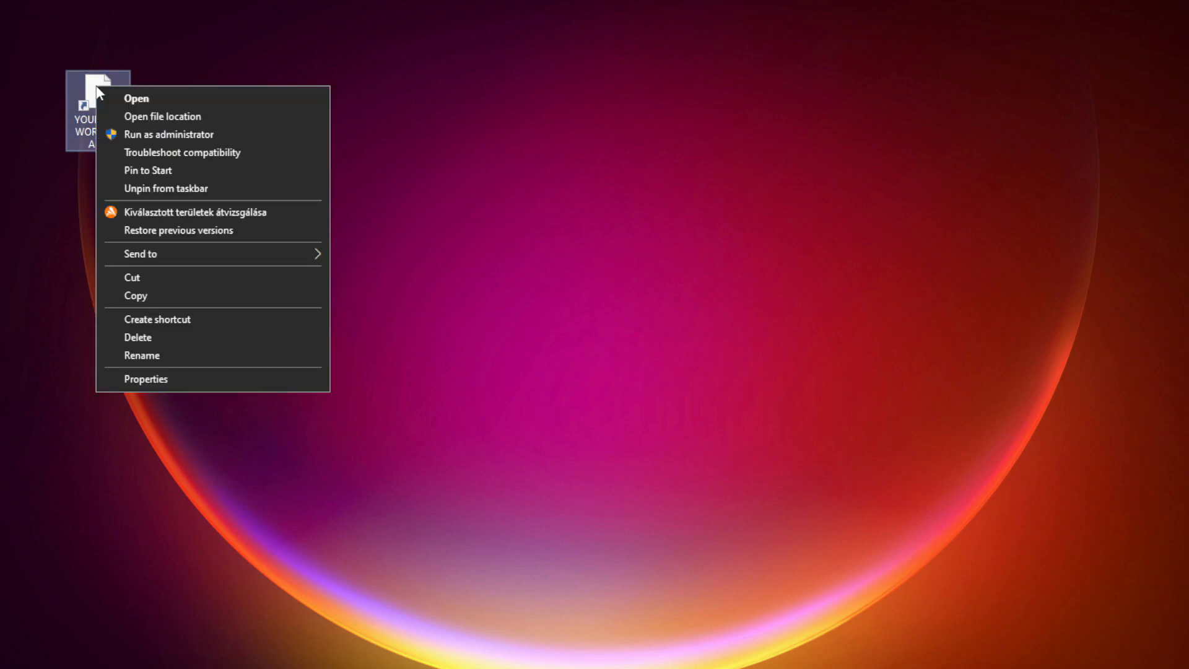
pyautogui.moveTo(168, 377)
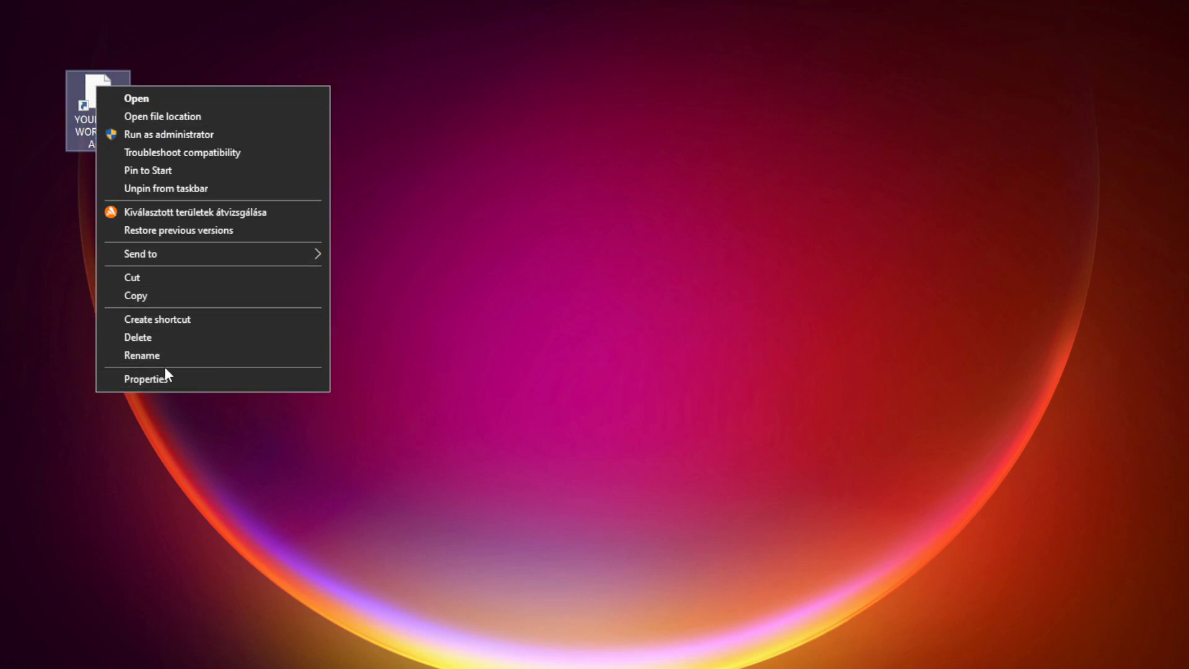
pyautogui.moveTo(240, 386)
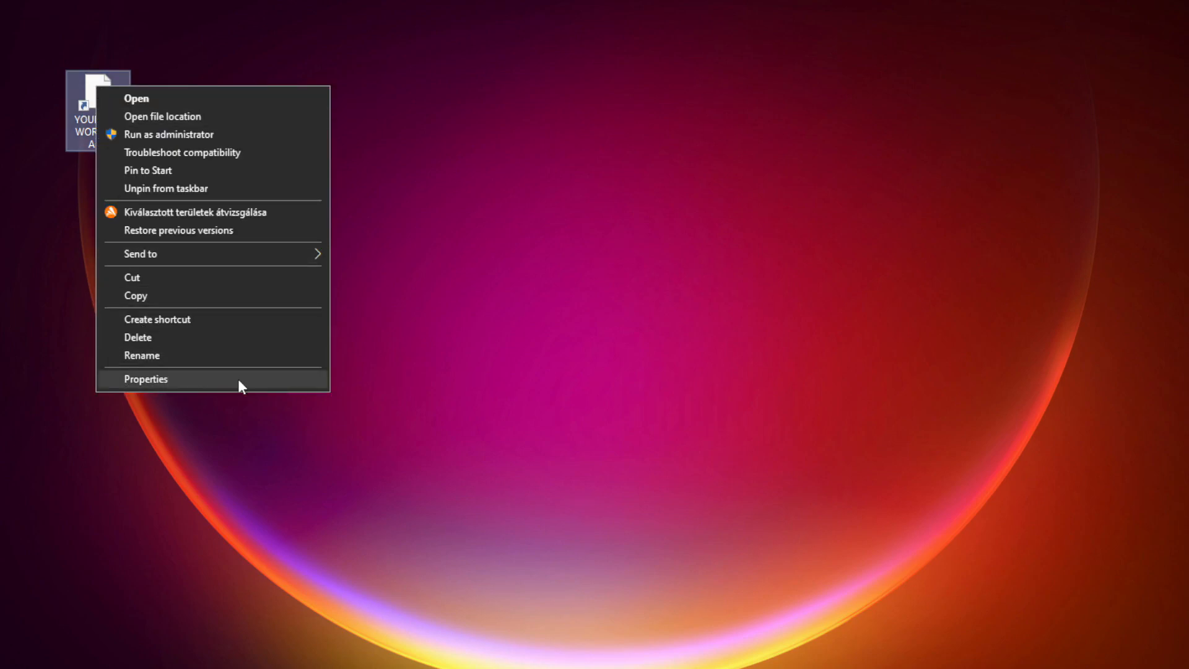
pyautogui.click(145, 379)
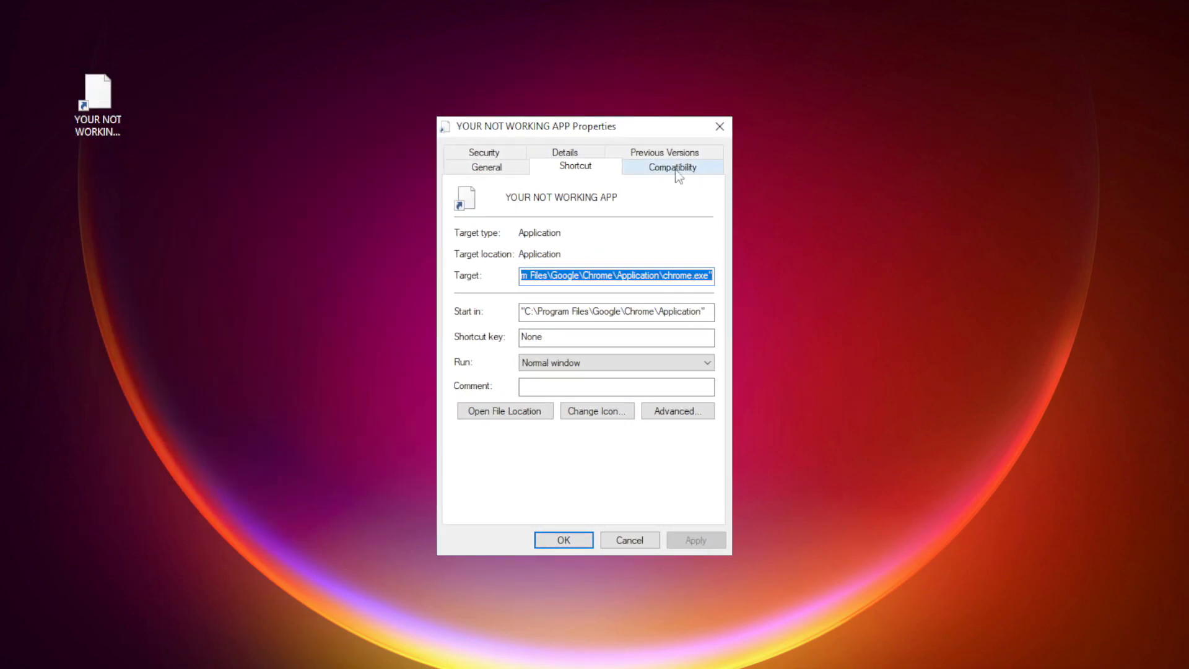
# Set Windows 8 compatibility mode, disable fullscreen optimizations, run as administrator, and apply the changes.
pyautogui.click(670, 166)
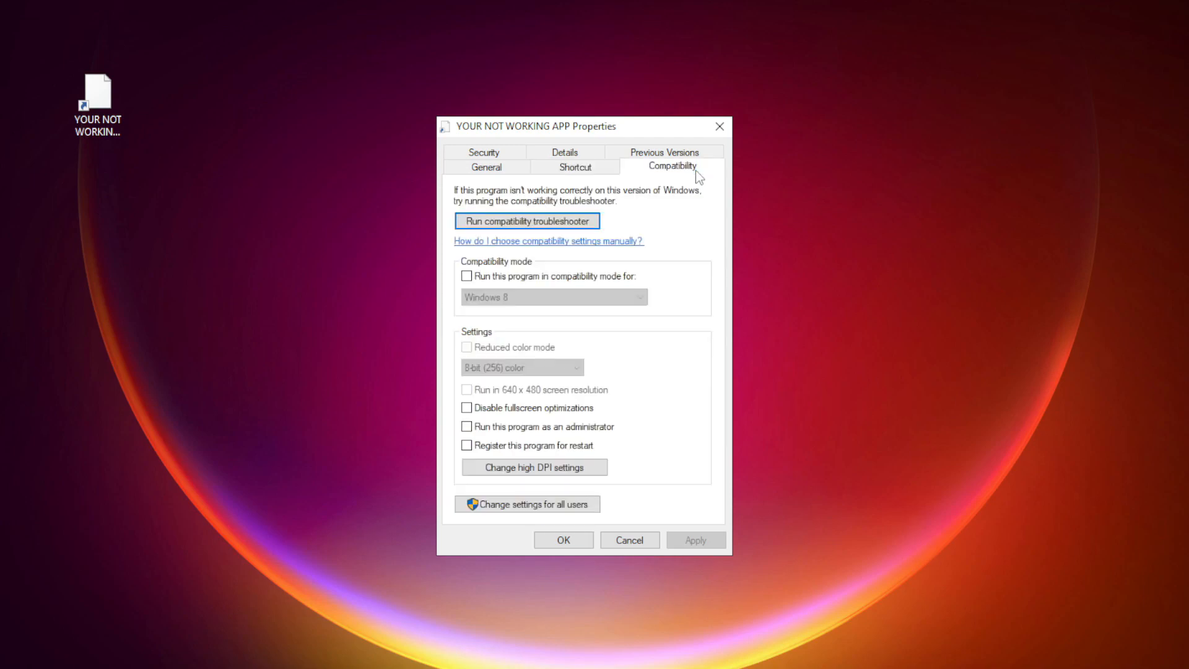
pyautogui.moveTo(475, 288)
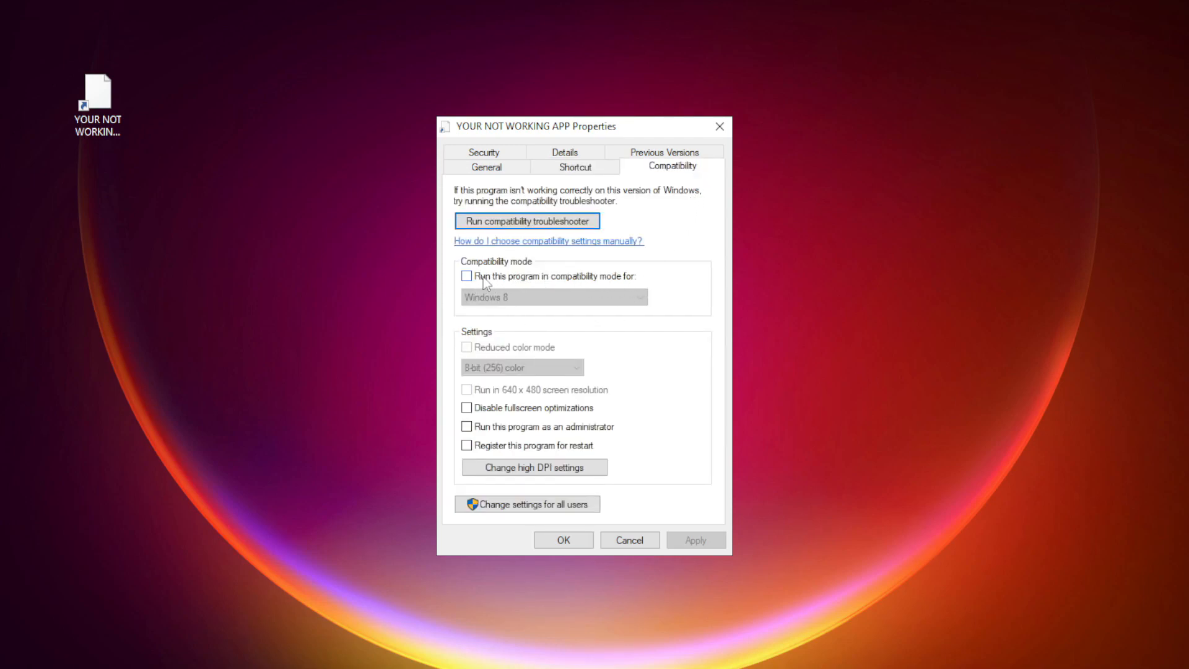
pyautogui.click(467, 277)
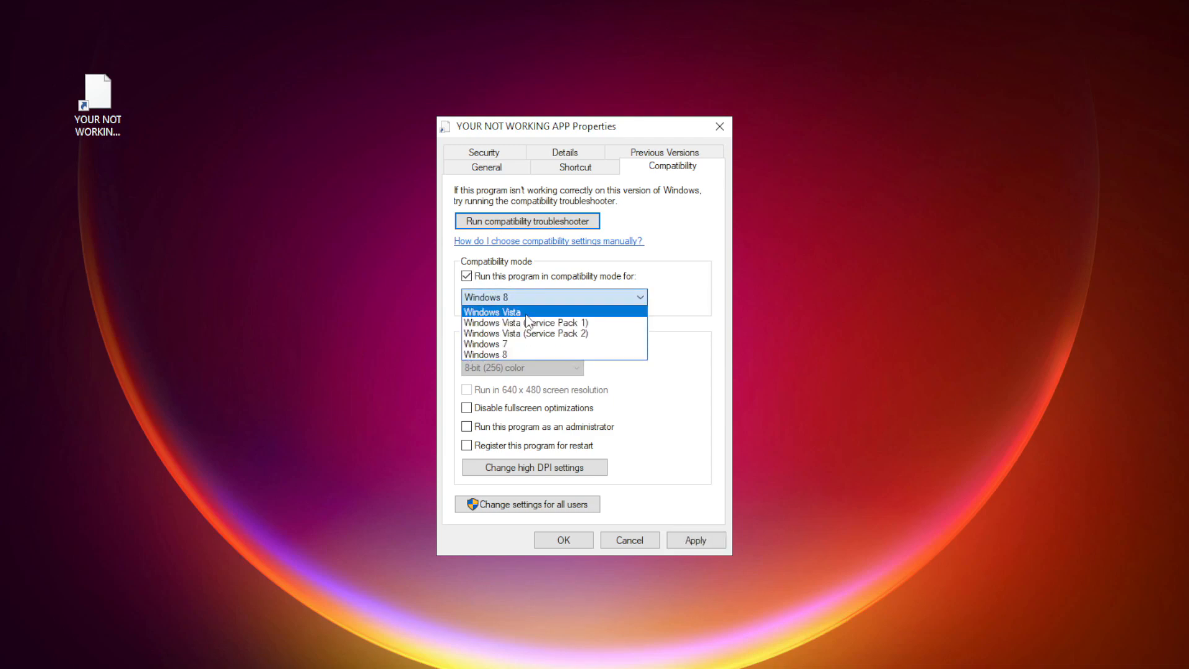
pyautogui.moveTo(521, 355)
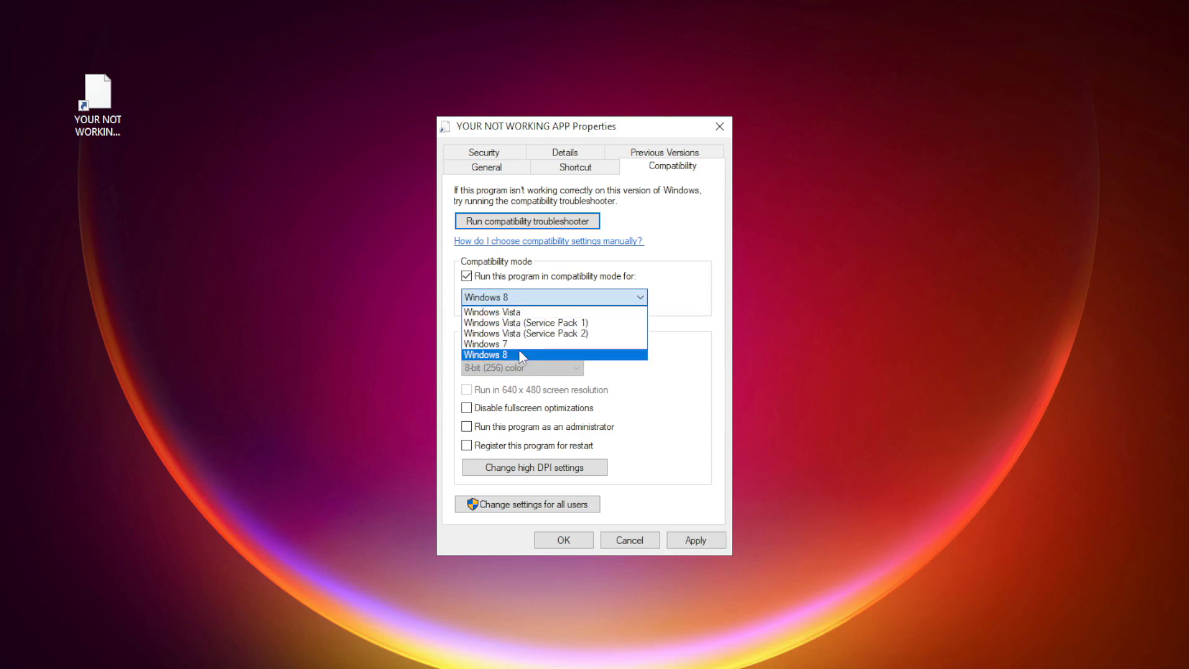
pyautogui.click(521, 356)
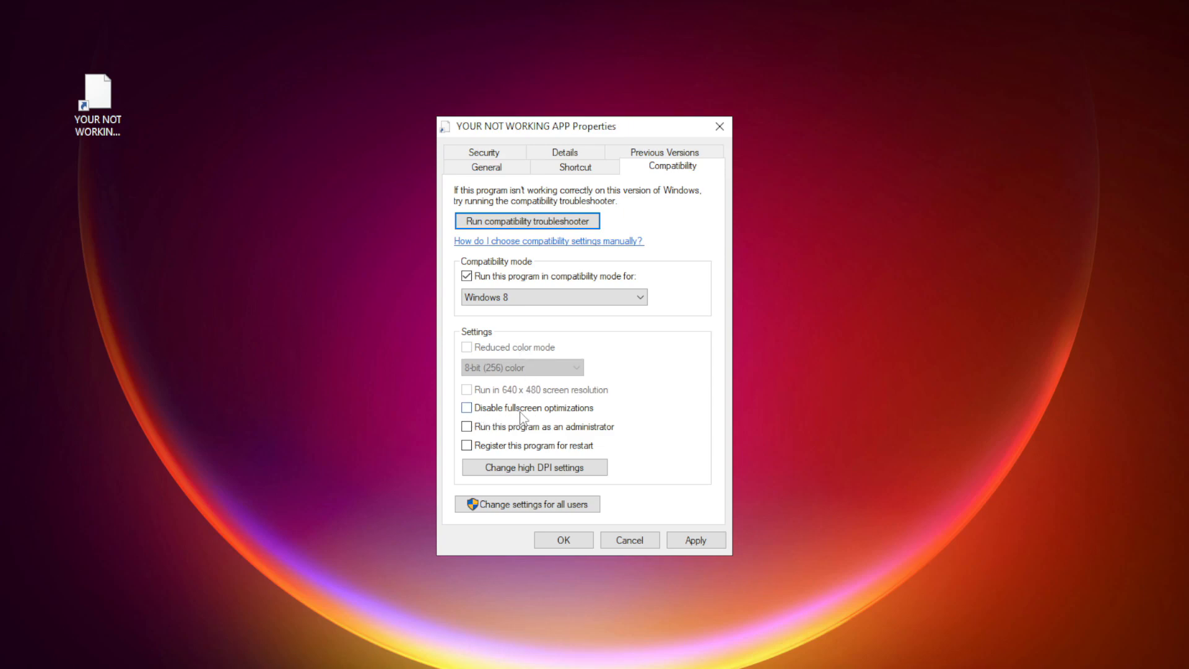
pyautogui.click(468, 408)
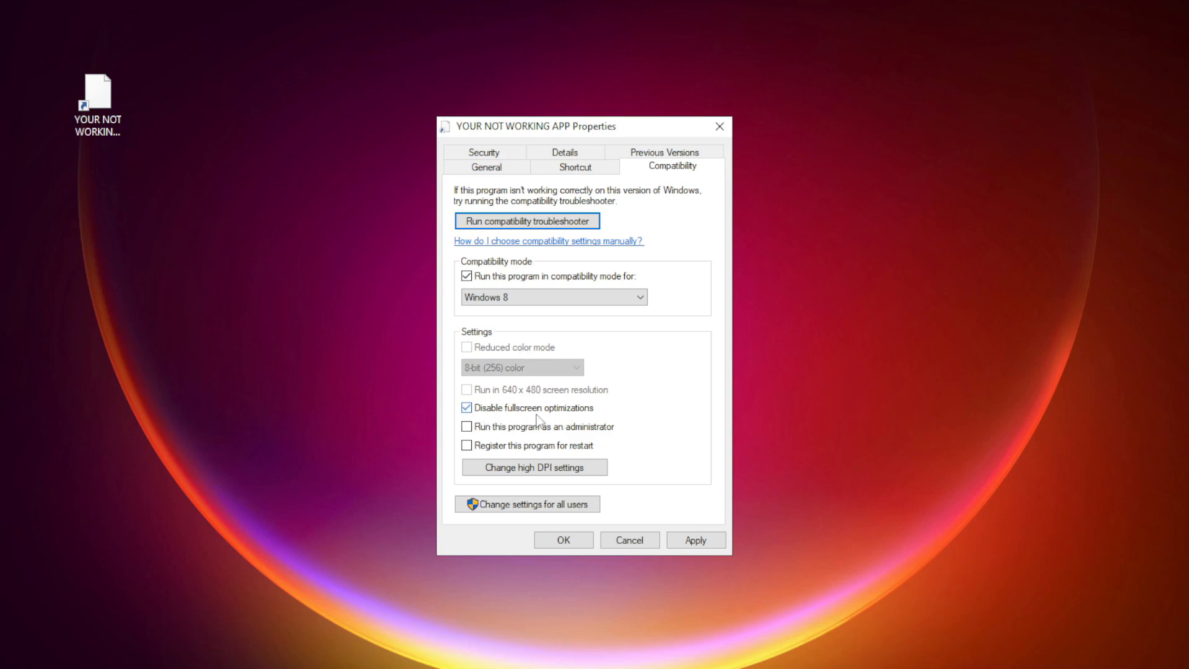
pyautogui.moveTo(498, 440)
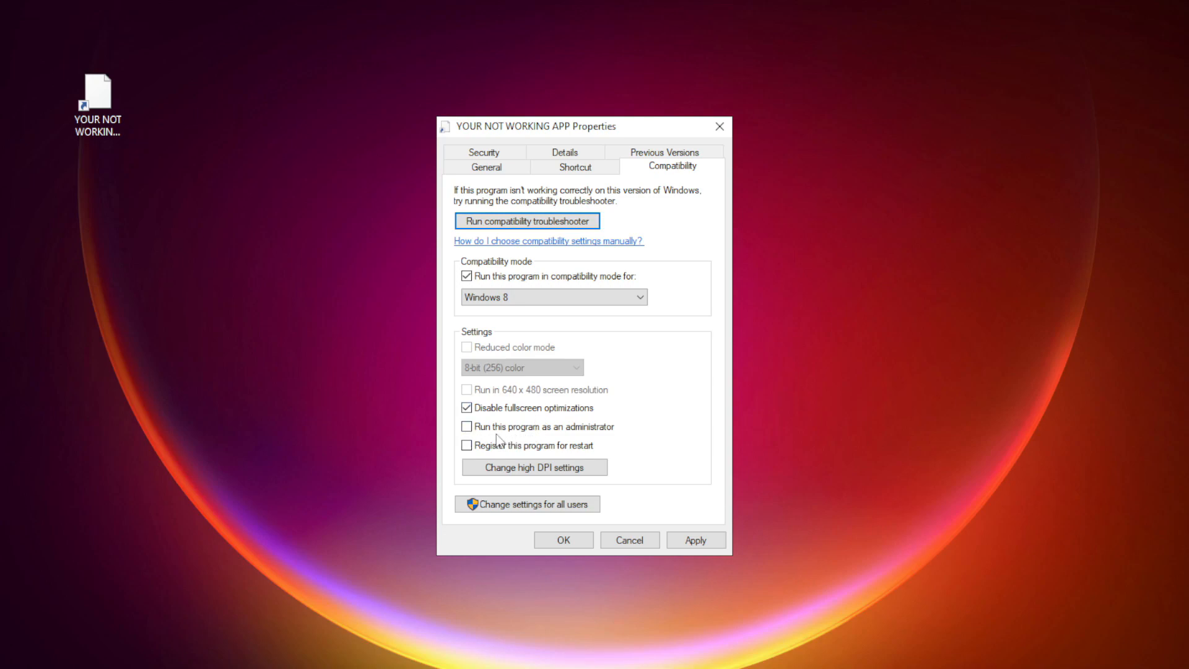
pyautogui.click(467, 427)
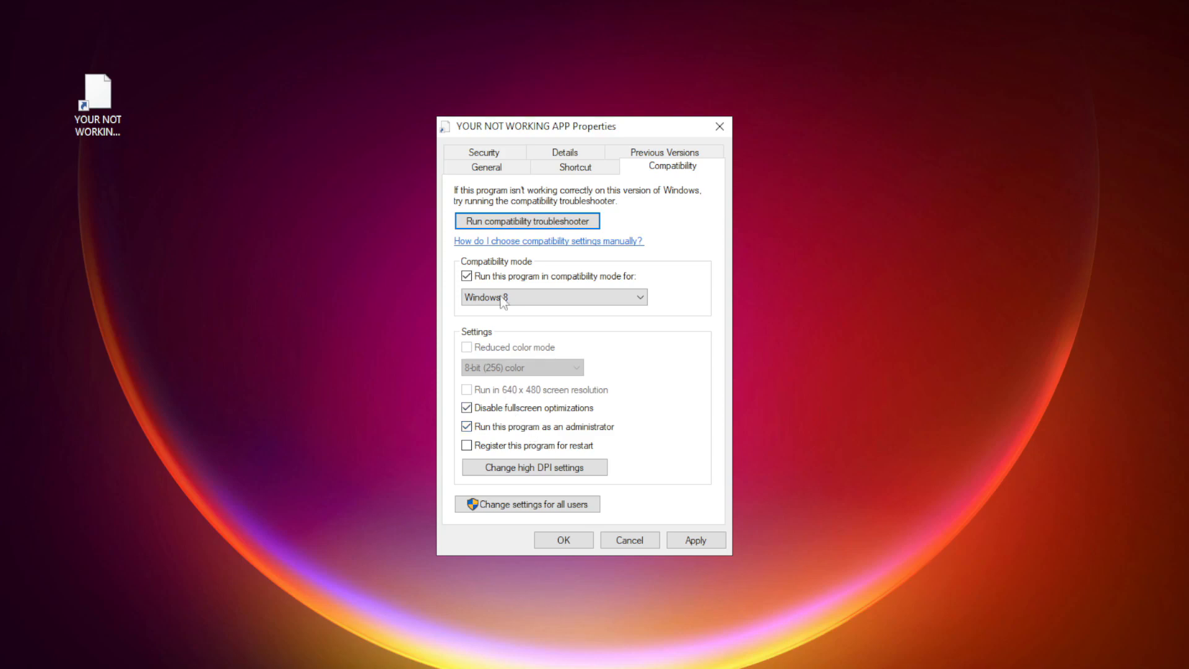
pyautogui.click(694, 540)
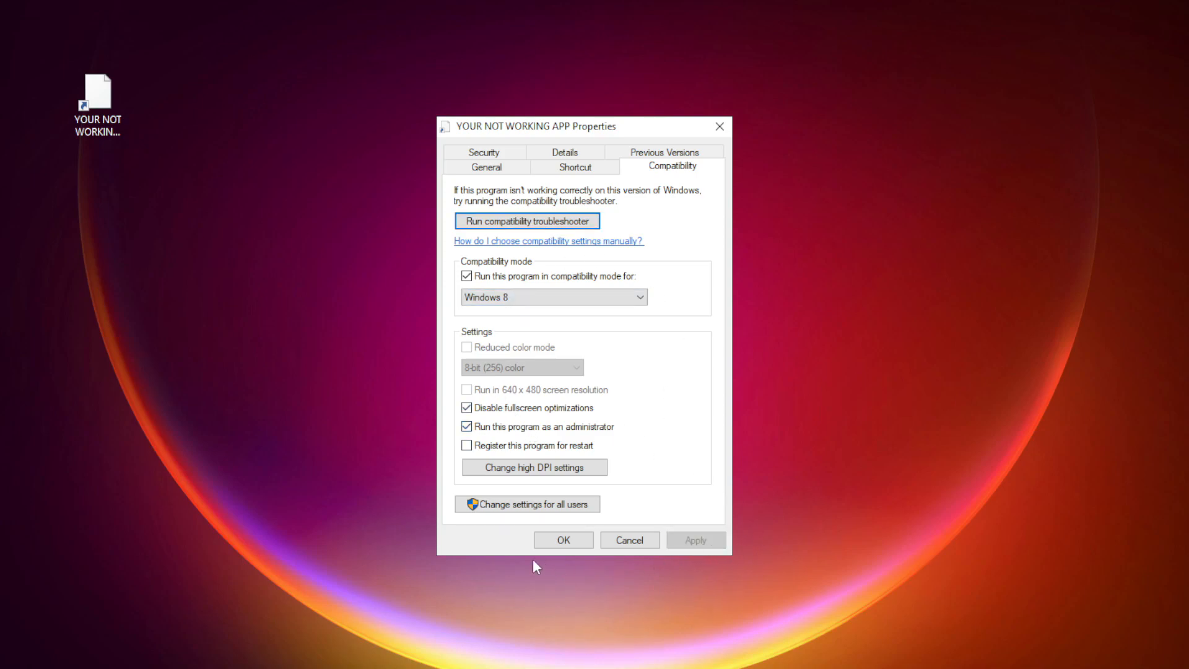
pyautogui.click(563, 540)
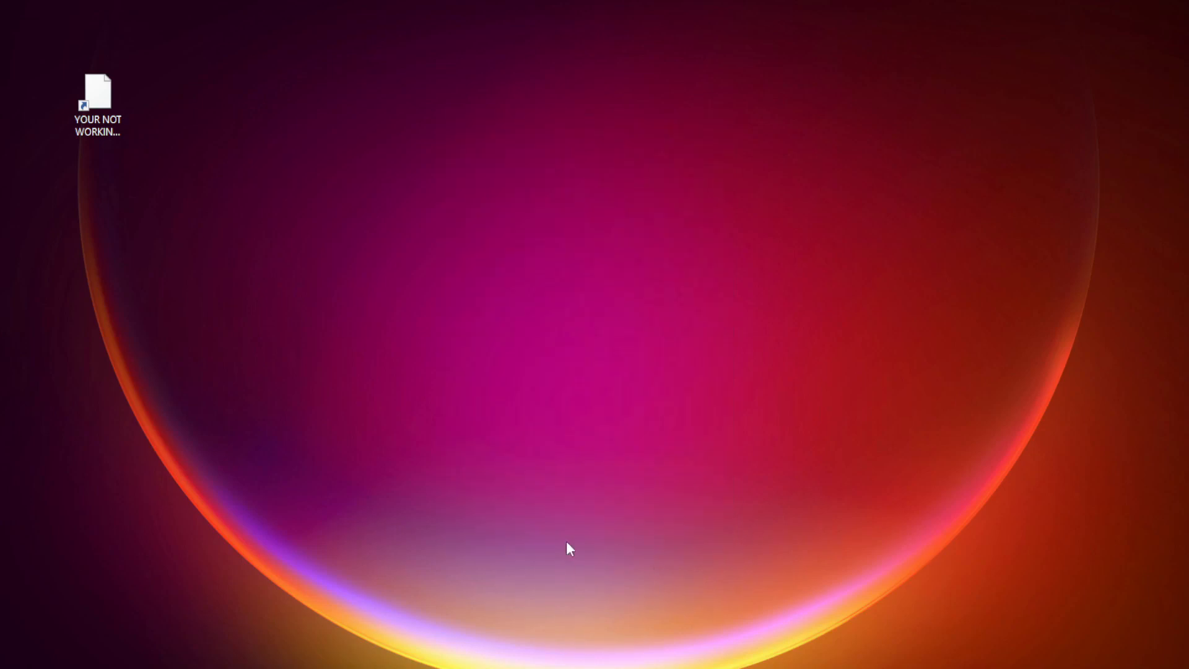
# Open Task Manager from the Start button's quick tools menu.
pyautogui.click(96, 99)
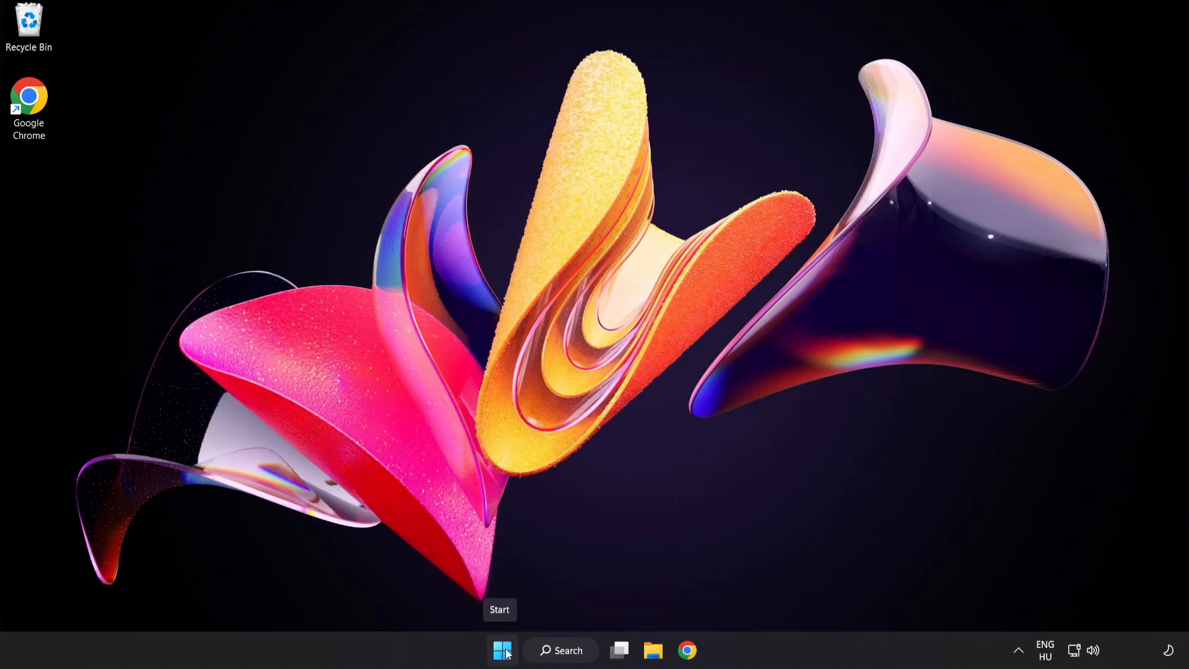
pyautogui.rightClick(502, 650)
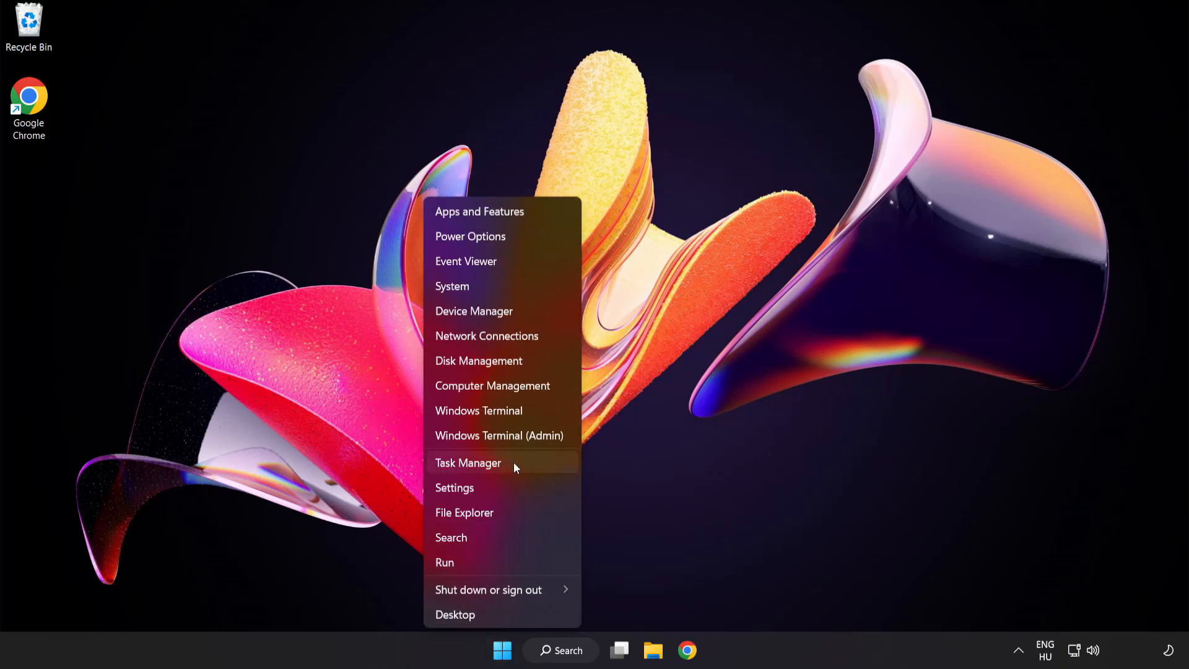
pyautogui.click(468, 462)
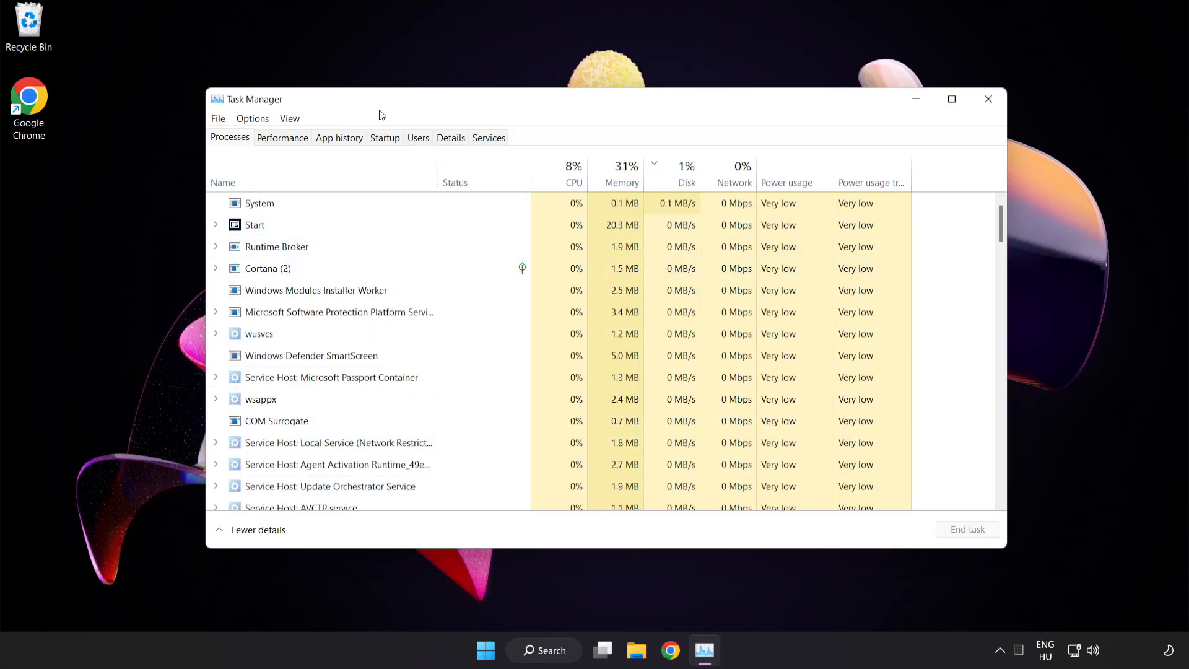
# Disable the Cortana, Terminal and Windows Security notification icon startup entries, then close Task Manager.
pyautogui.click(384, 138)
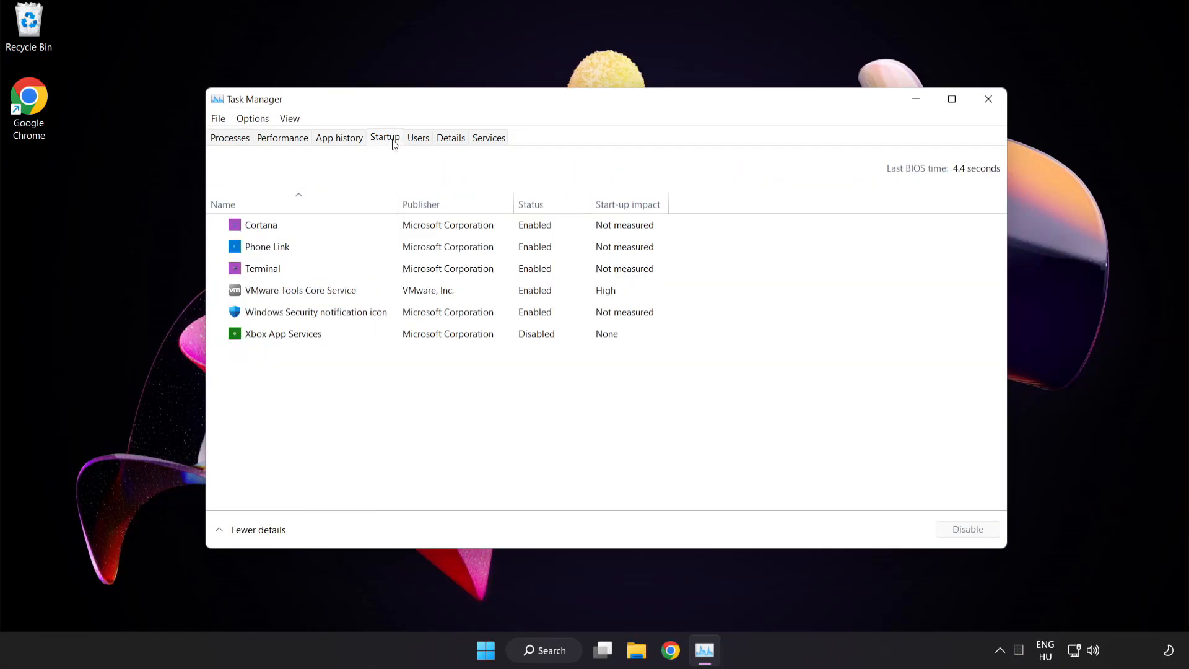
pyautogui.click(267, 246)
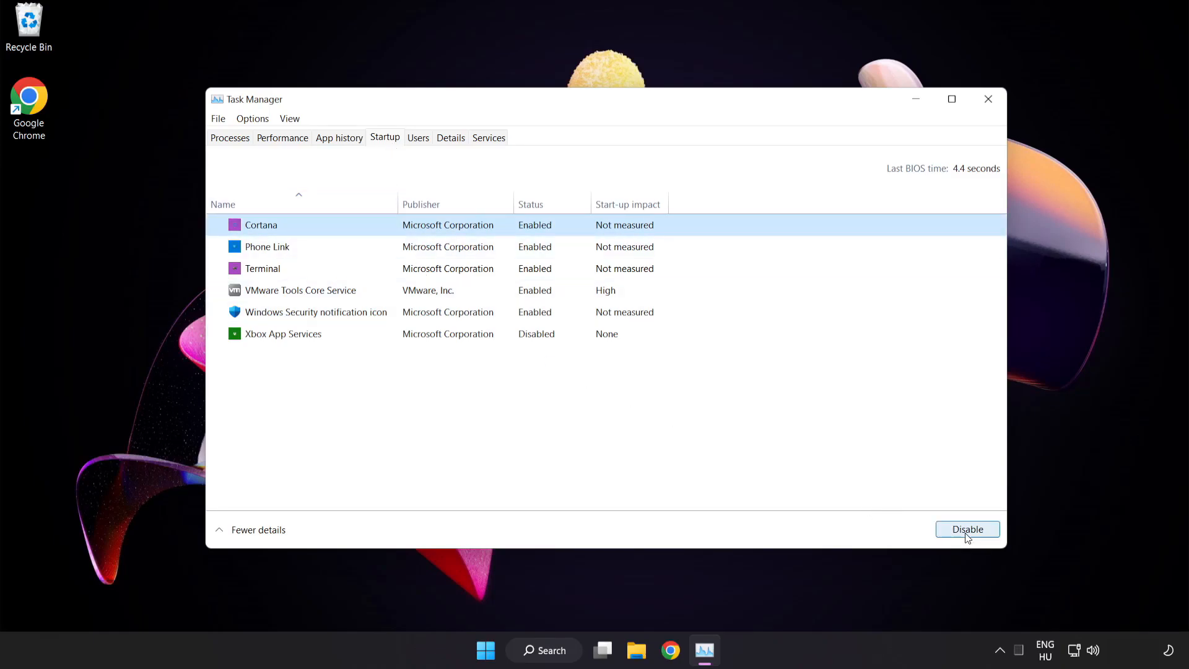
pyautogui.click(968, 529)
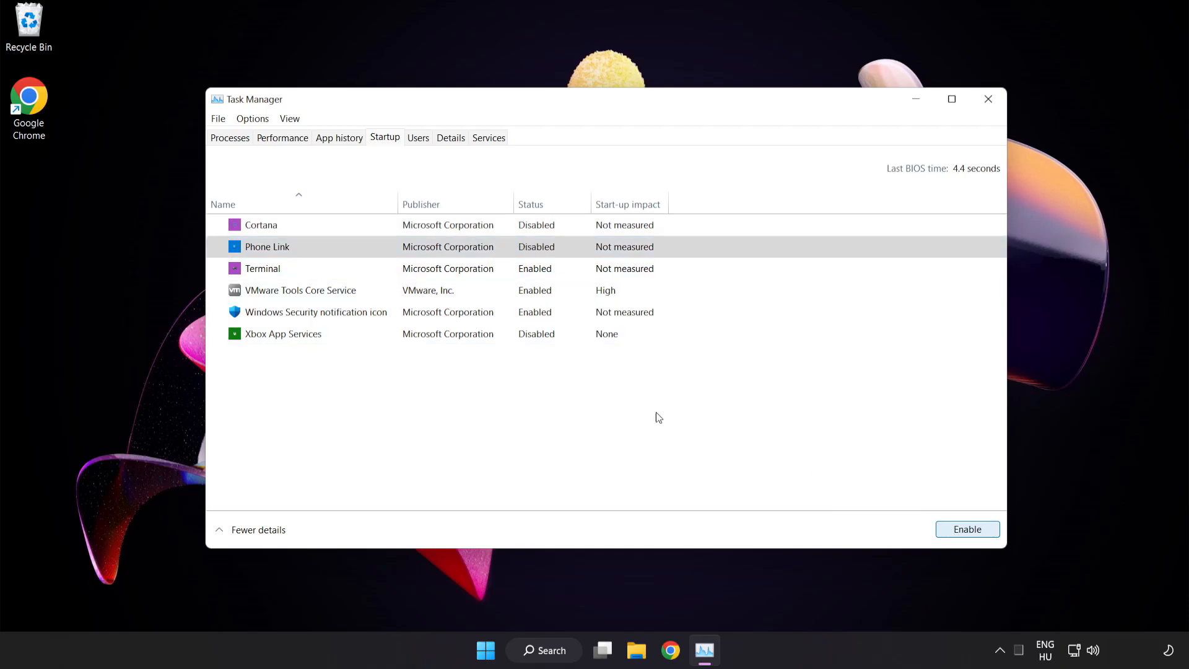
pyautogui.click(262, 267)
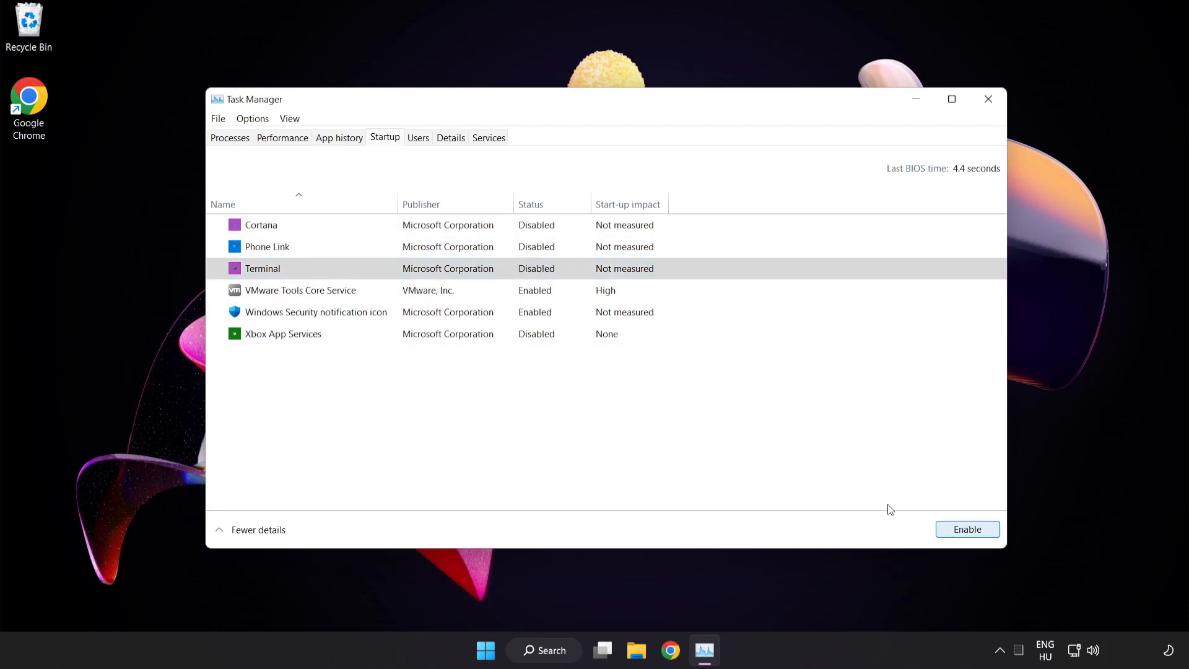
pyautogui.click(316, 312)
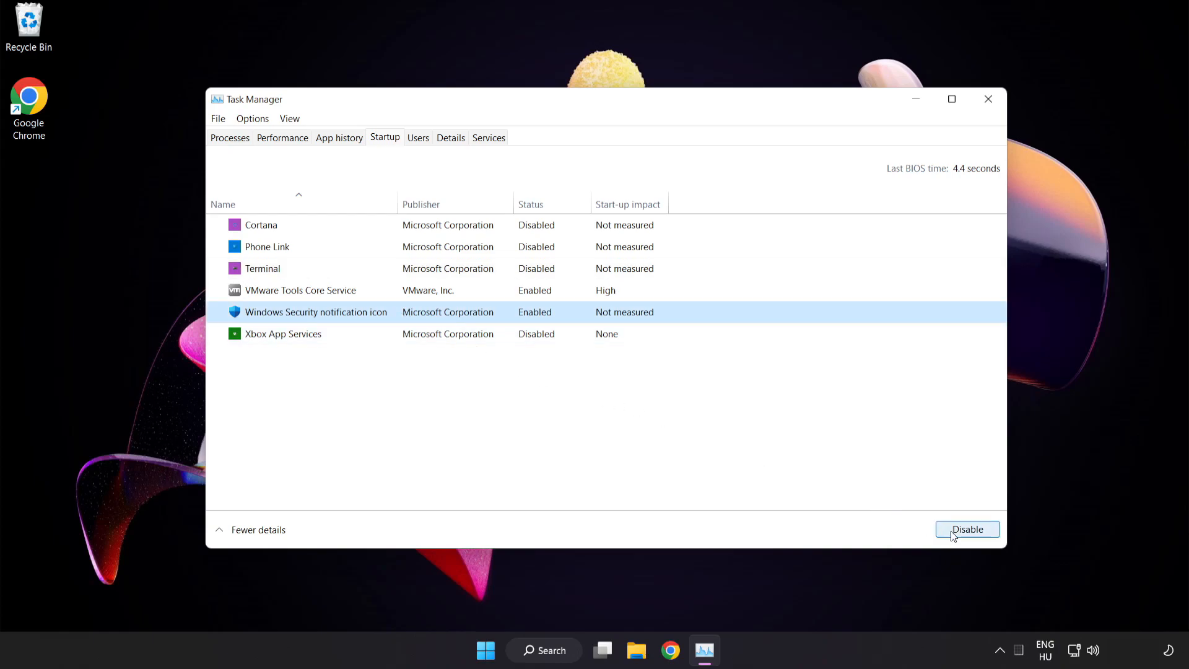
pyautogui.click(966, 529)
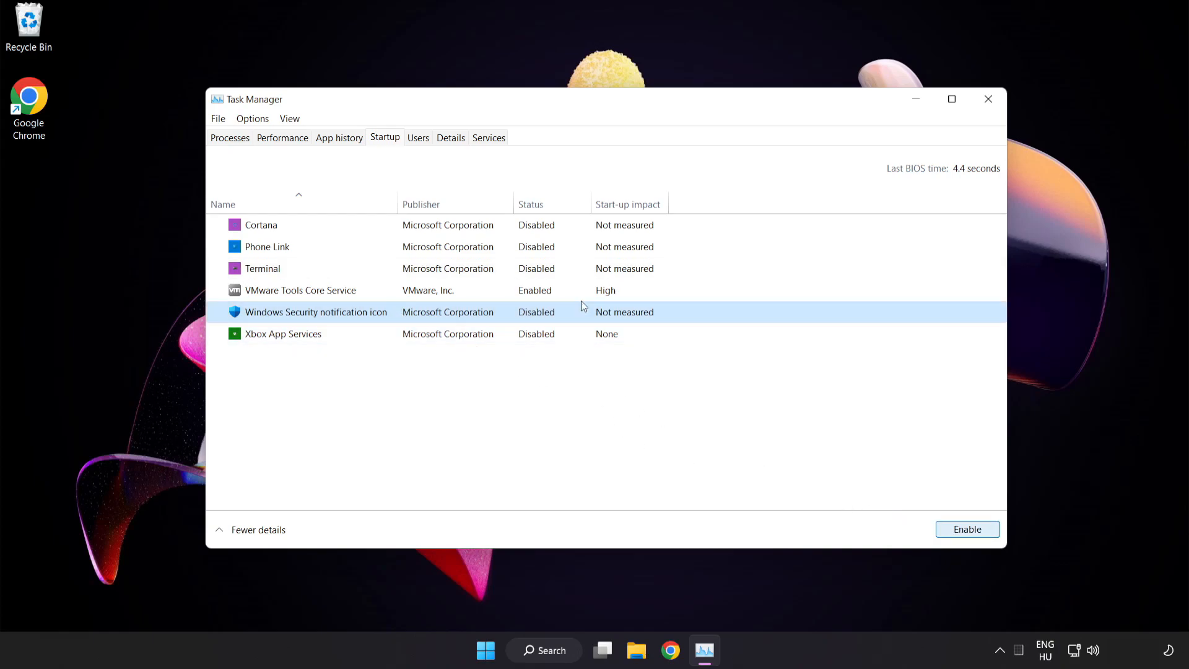
pyautogui.moveTo(988, 99)
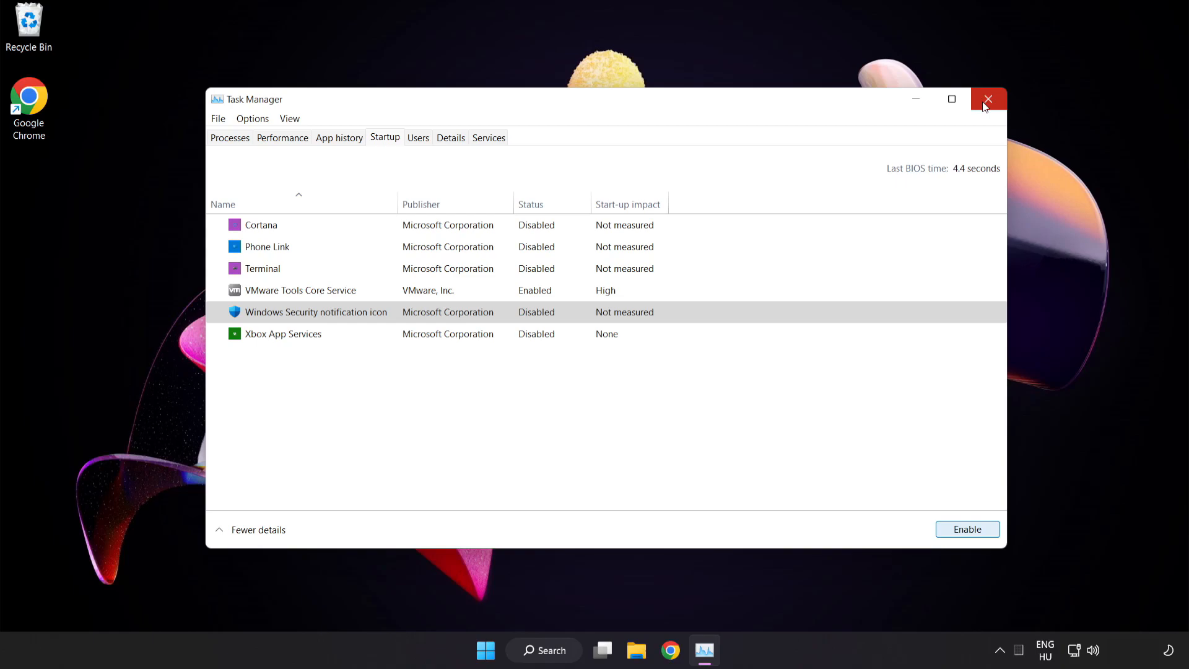
pyautogui.click(989, 99)
pyautogui.write('s')
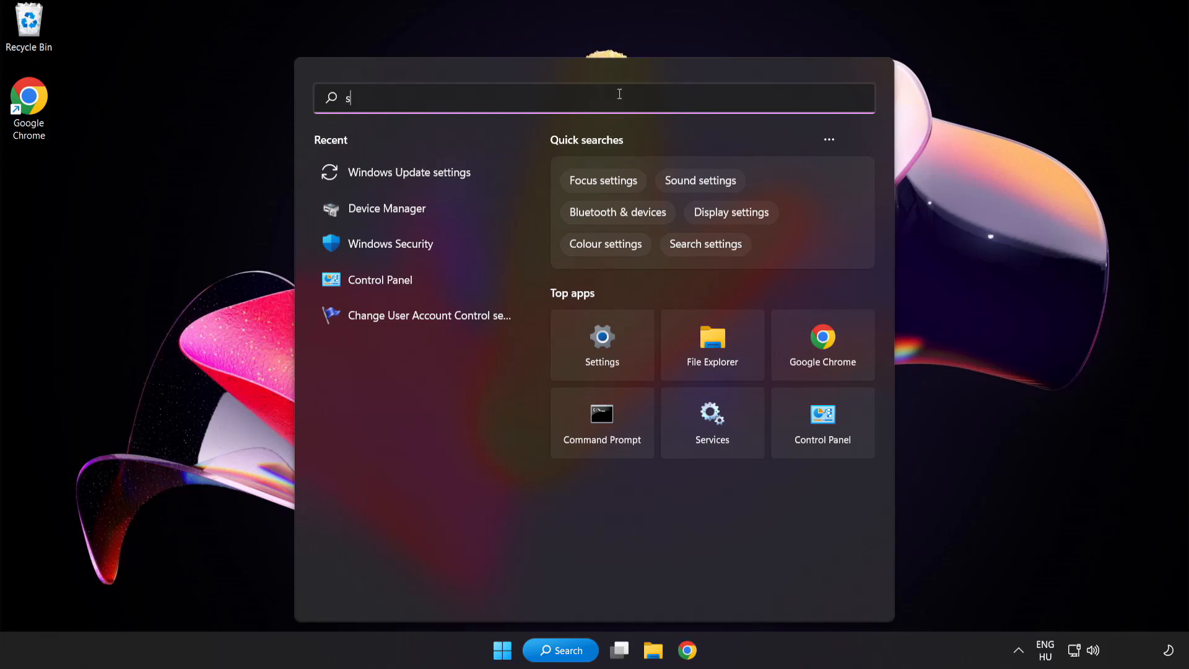
# Search for 'security' to locate the Windows Security app.
pyautogui.write('ecurity')
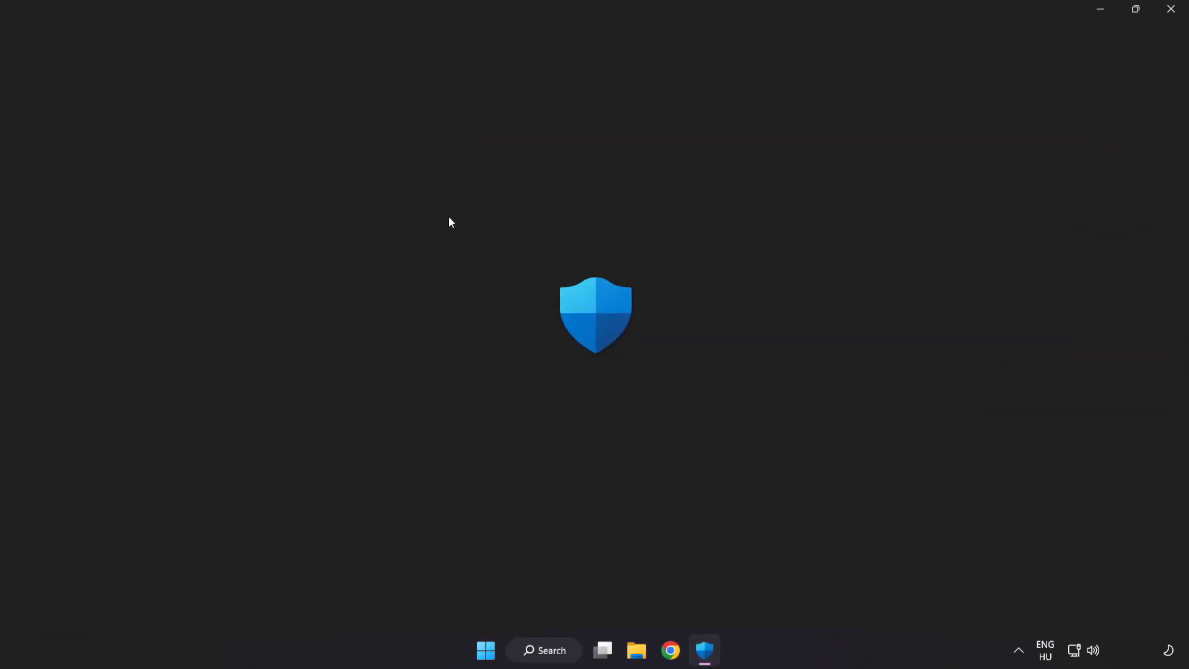
# Go from the Virus & threat protection overview to its Manage settings page and scroll to Exclusions.
pyautogui.click(705, 651)
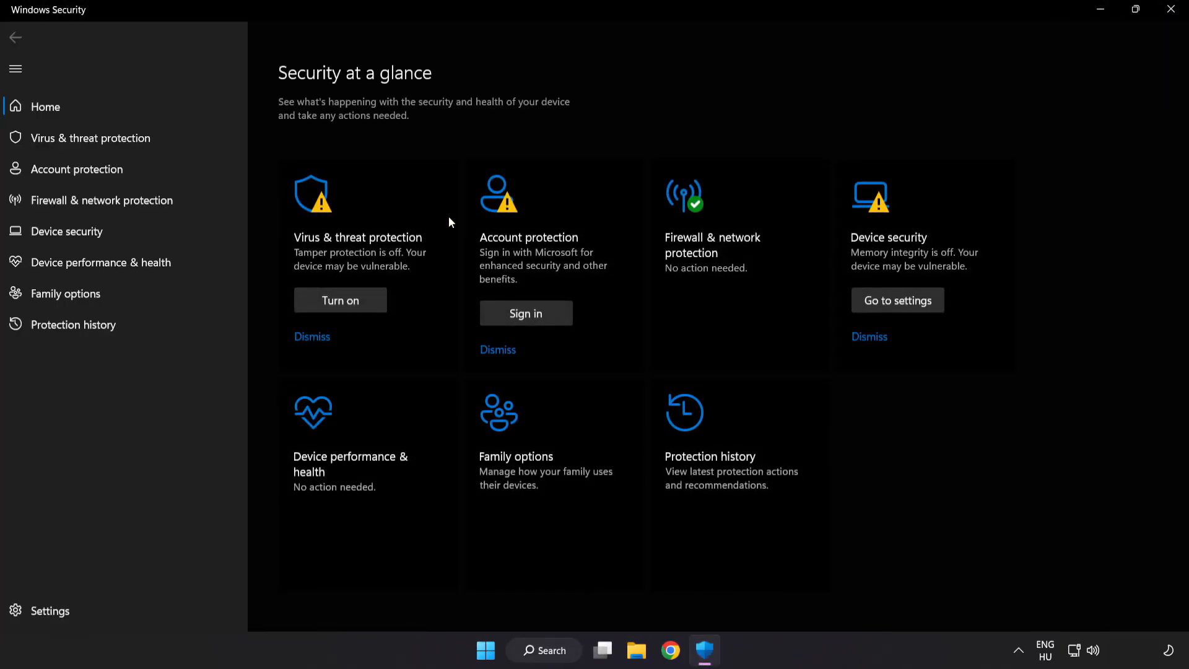
pyautogui.moveTo(91, 138)
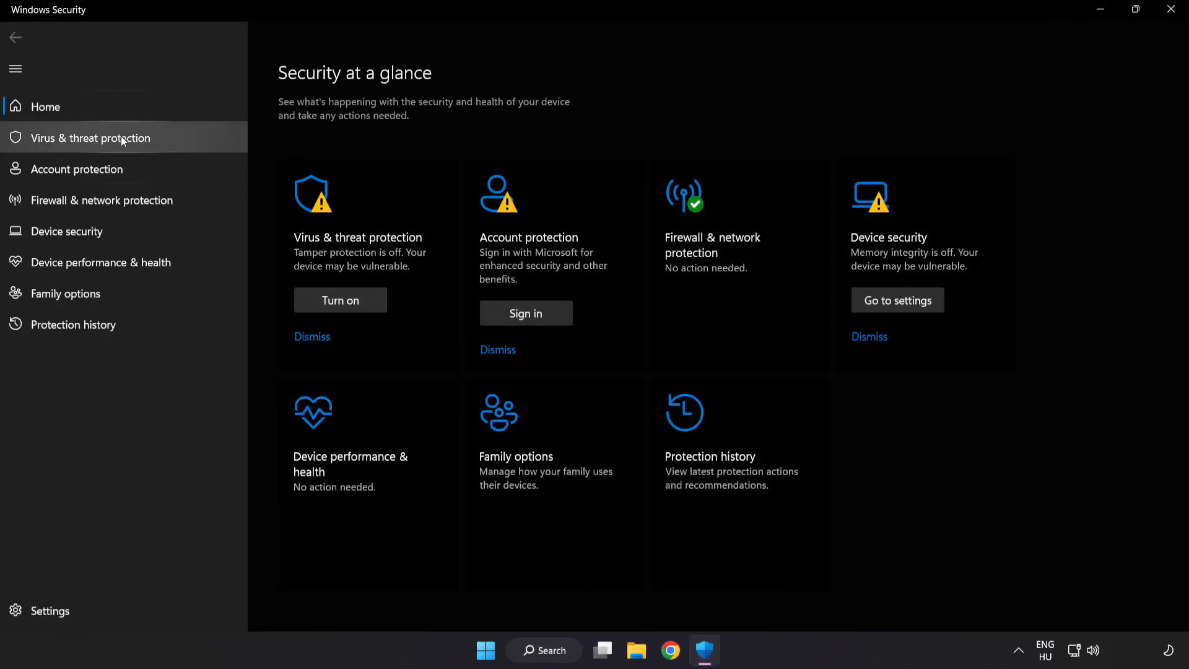
pyautogui.click(89, 137)
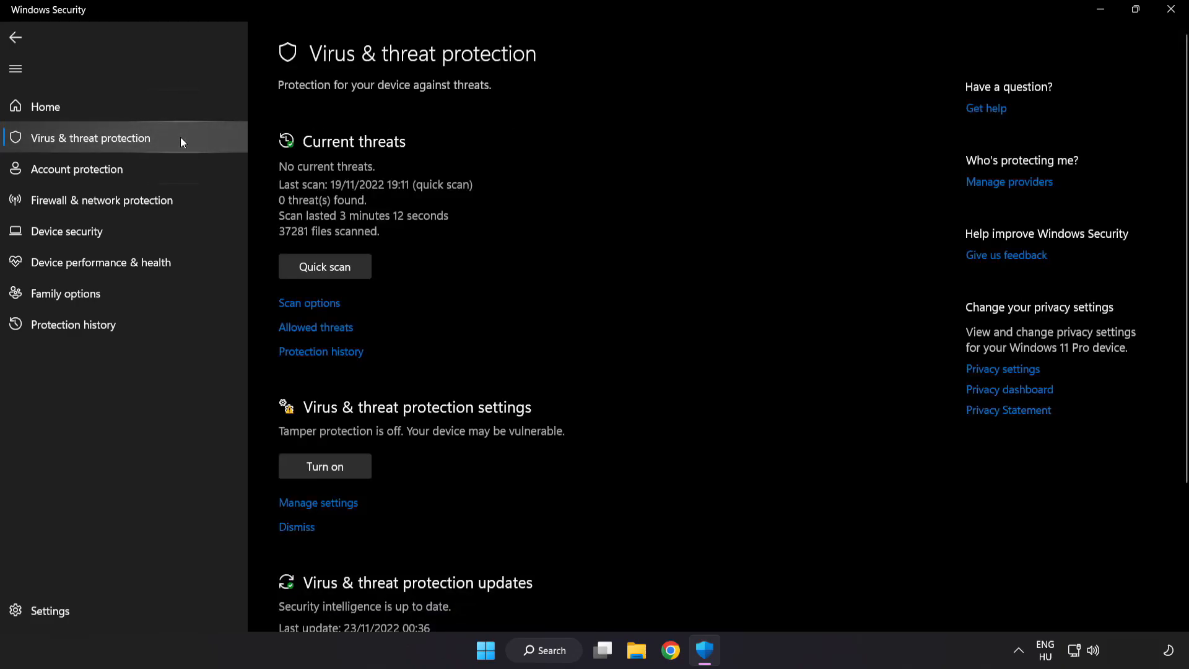
pyautogui.scroll(-3)
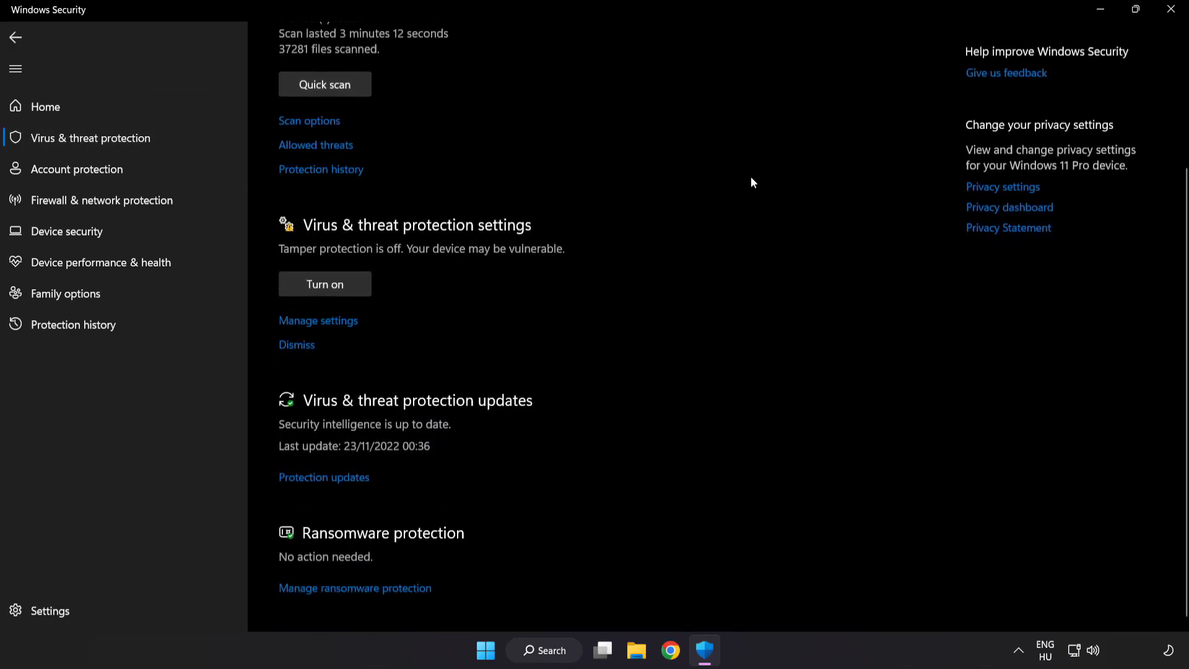
pyautogui.scroll(3)
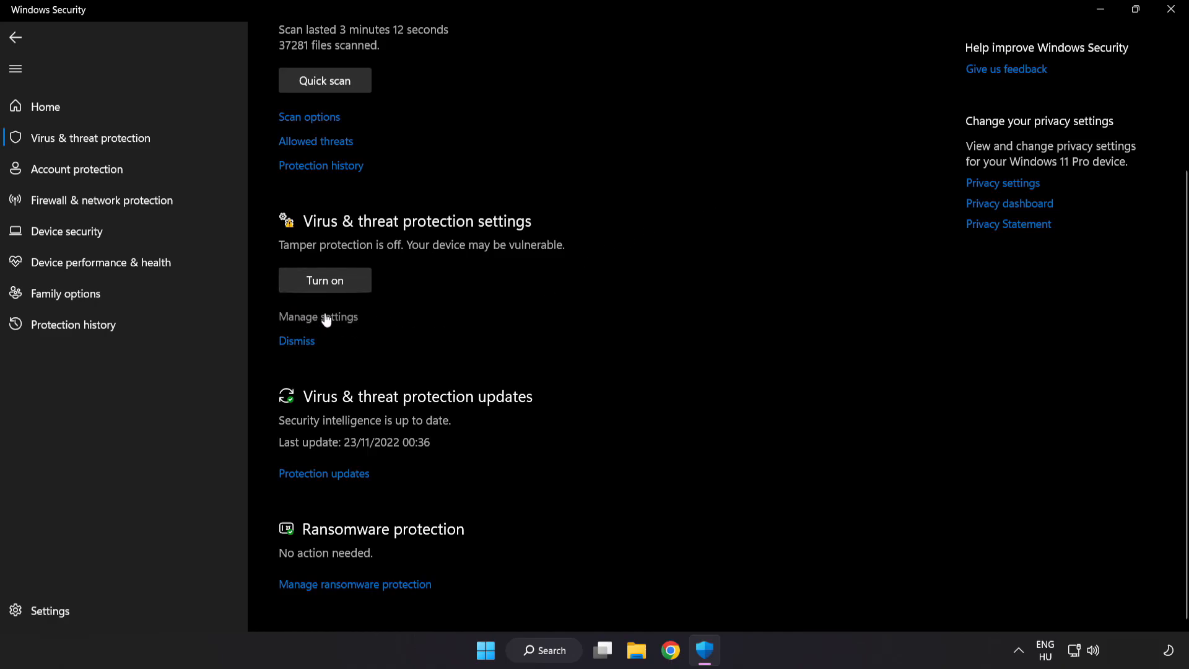
pyautogui.click(318, 316)
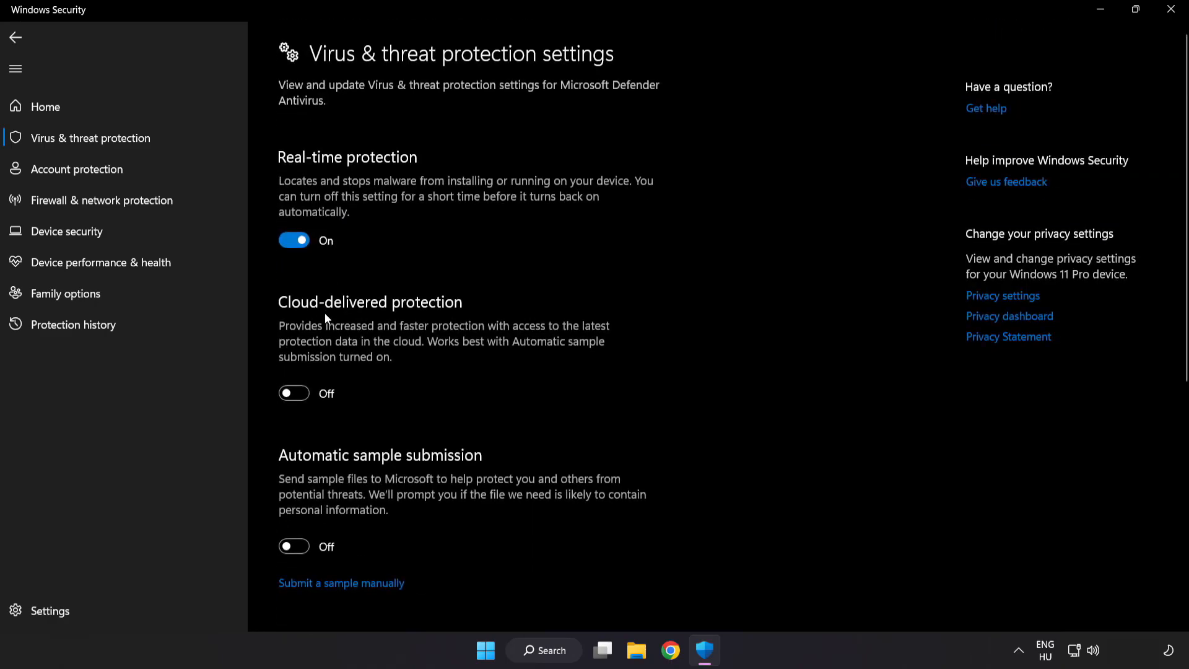
pyautogui.scroll(-3)
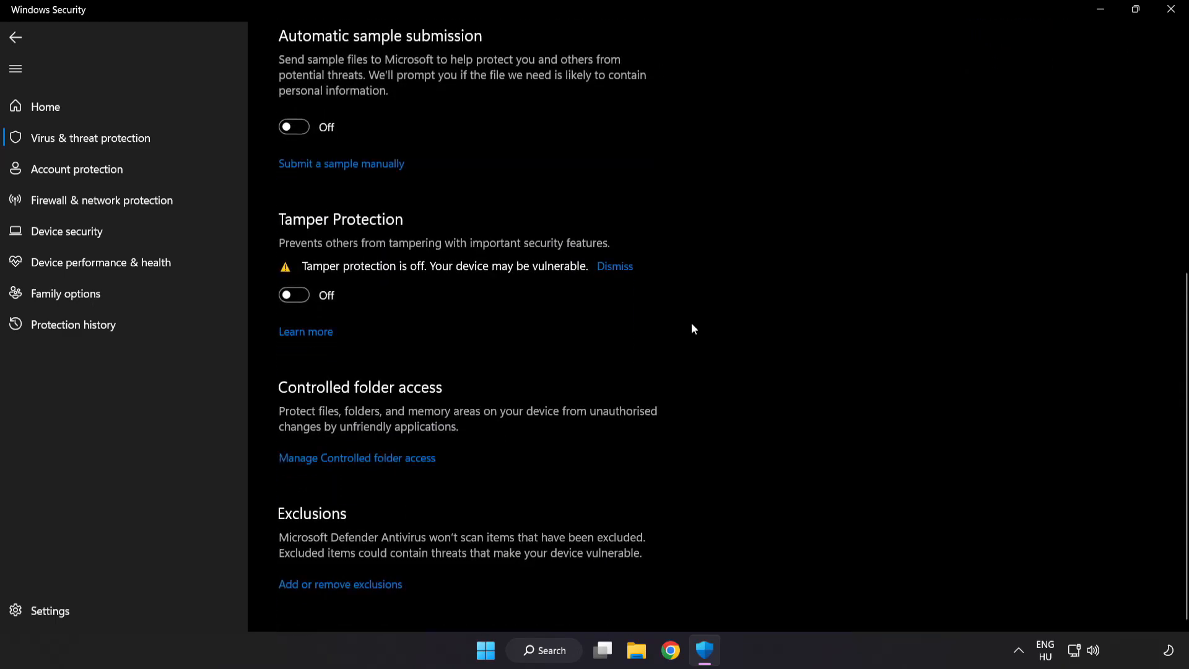
pyautogui.moveTo(341, 583)
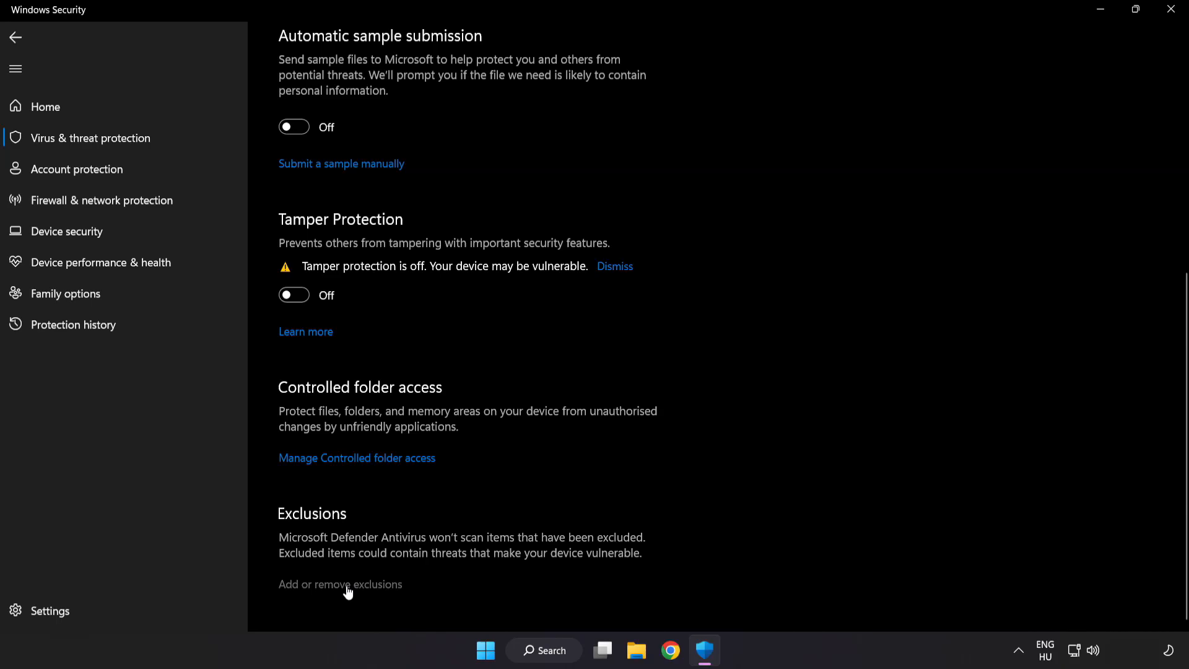
# From Add or remove exclusions, begin adding an exclusion of type File.
pyautogui.click(339, 584)
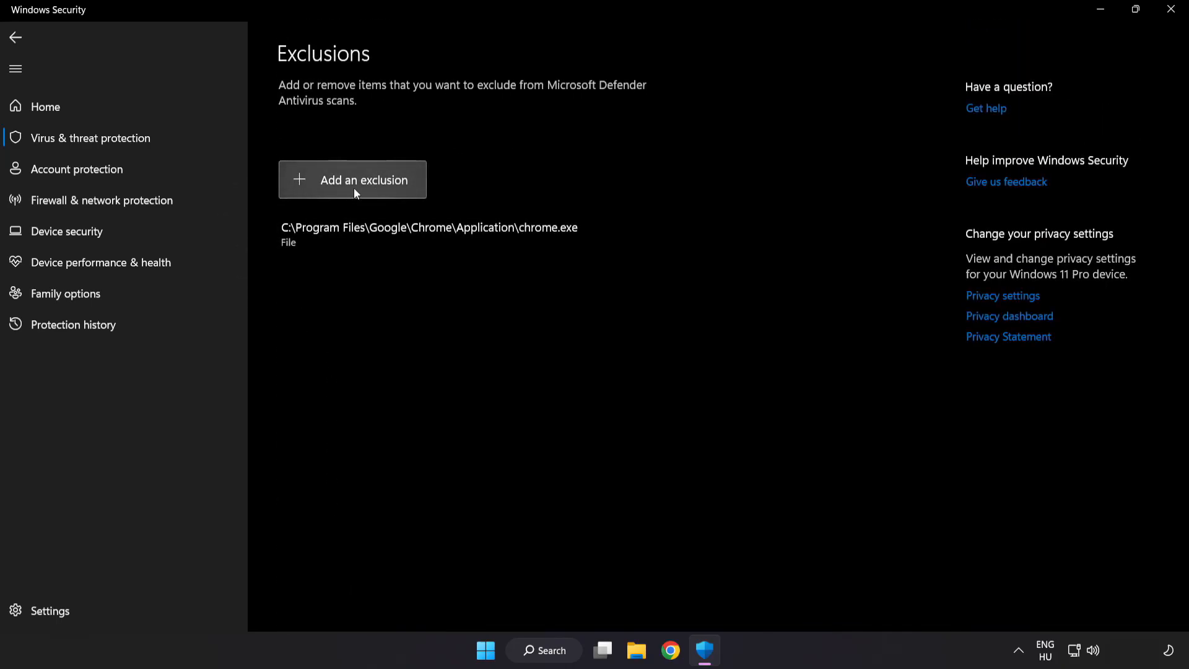
pyautogui.click(352, 180)
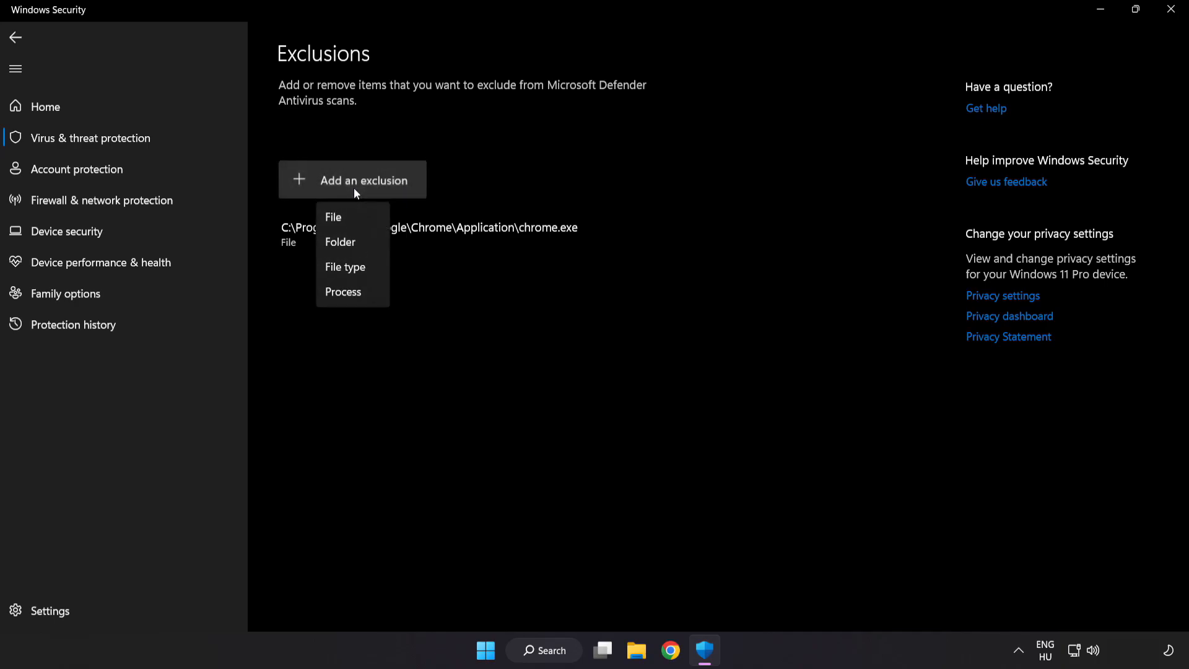
pyautogui.moveTo(339, 242)
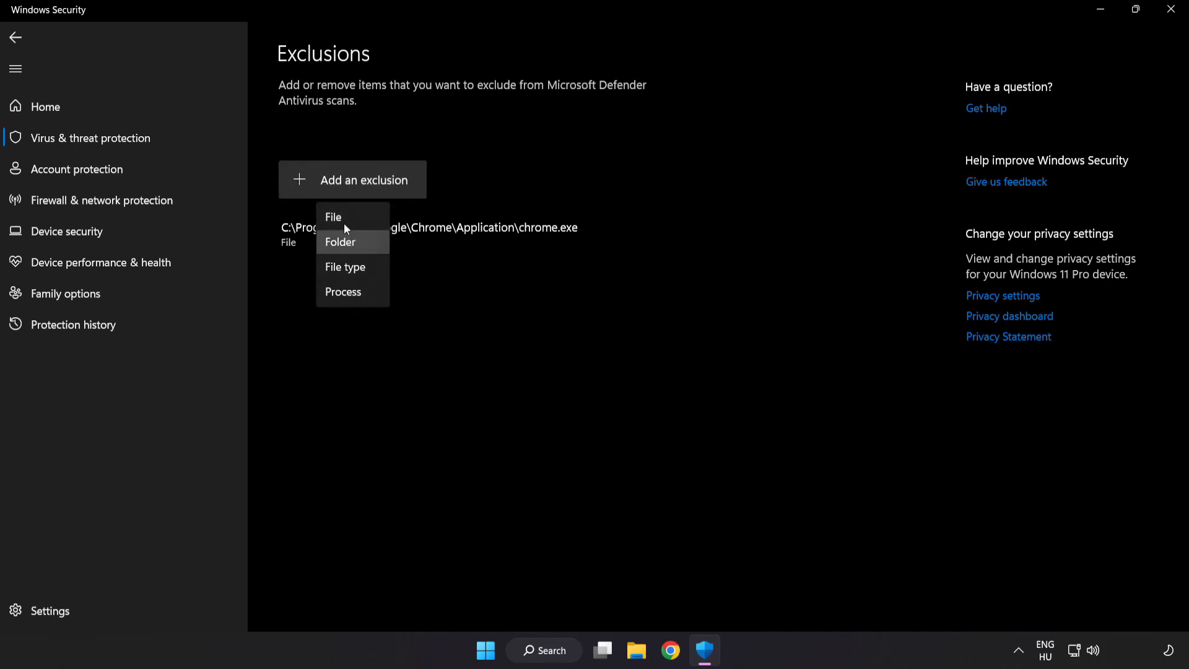
pyautogui.moveTo(346, 222)
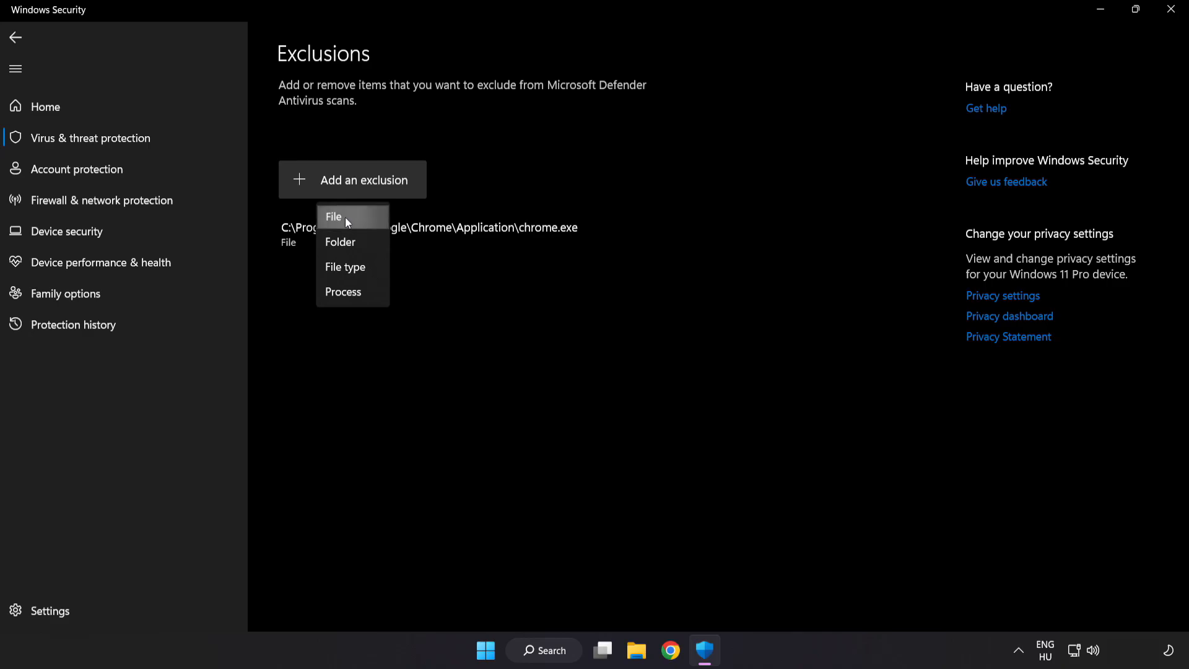
pyautogui.click(334, 217)
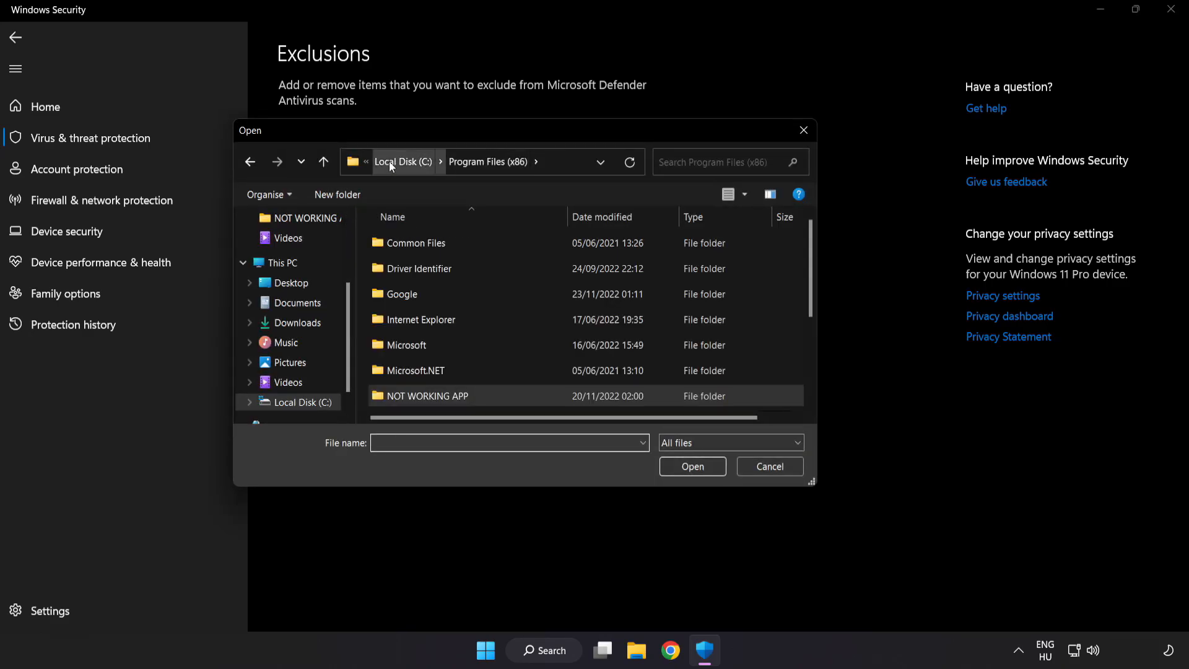
# Navigate This PC > C: > Program Files (x86) > NOT WORKING APP and choose its shortcut as the excluded file.
pyautogui.click(282, 263)
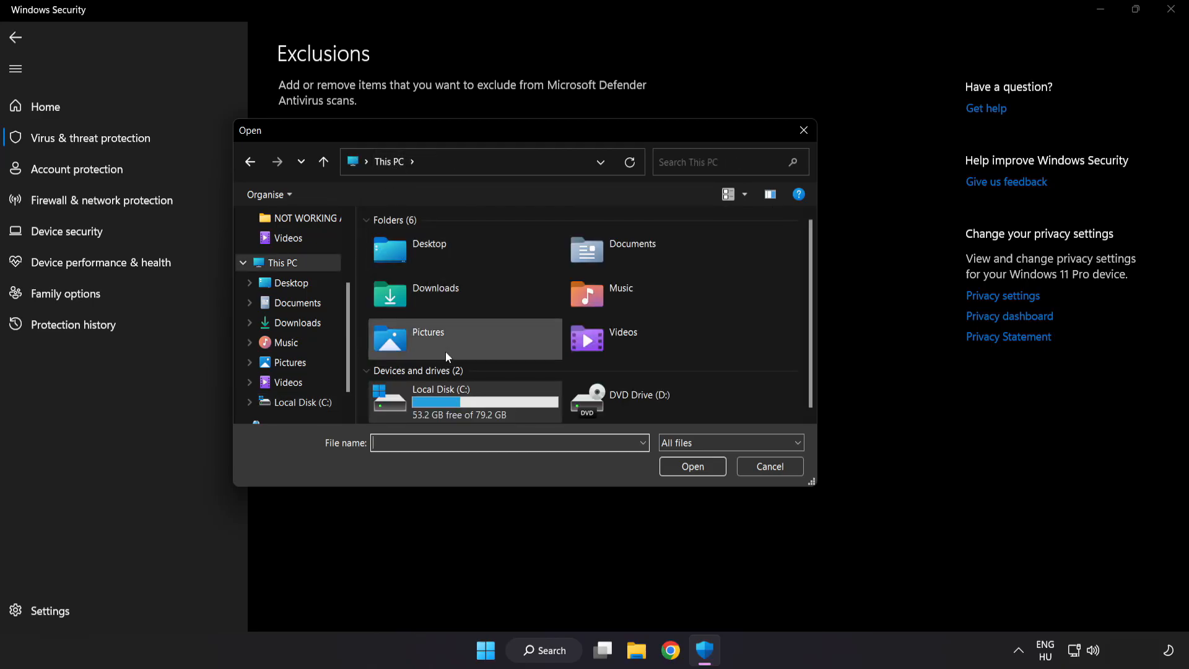
pyautogui.doubleClick(441, 389)
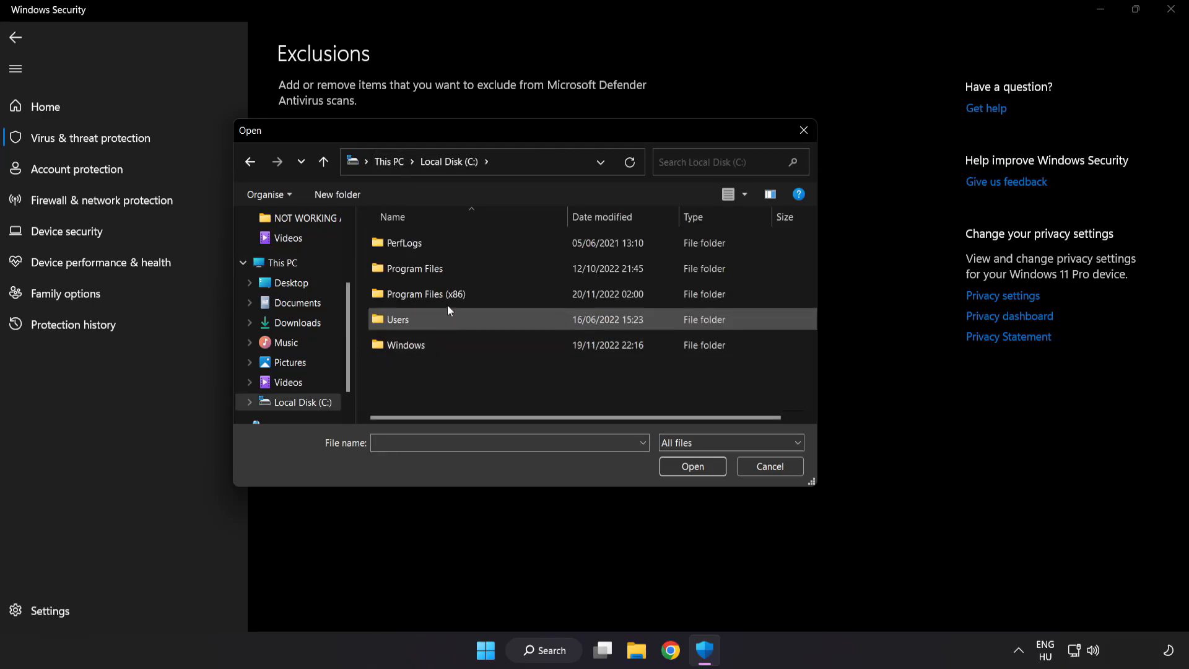
pyautogui.doubleClick(425, 295)
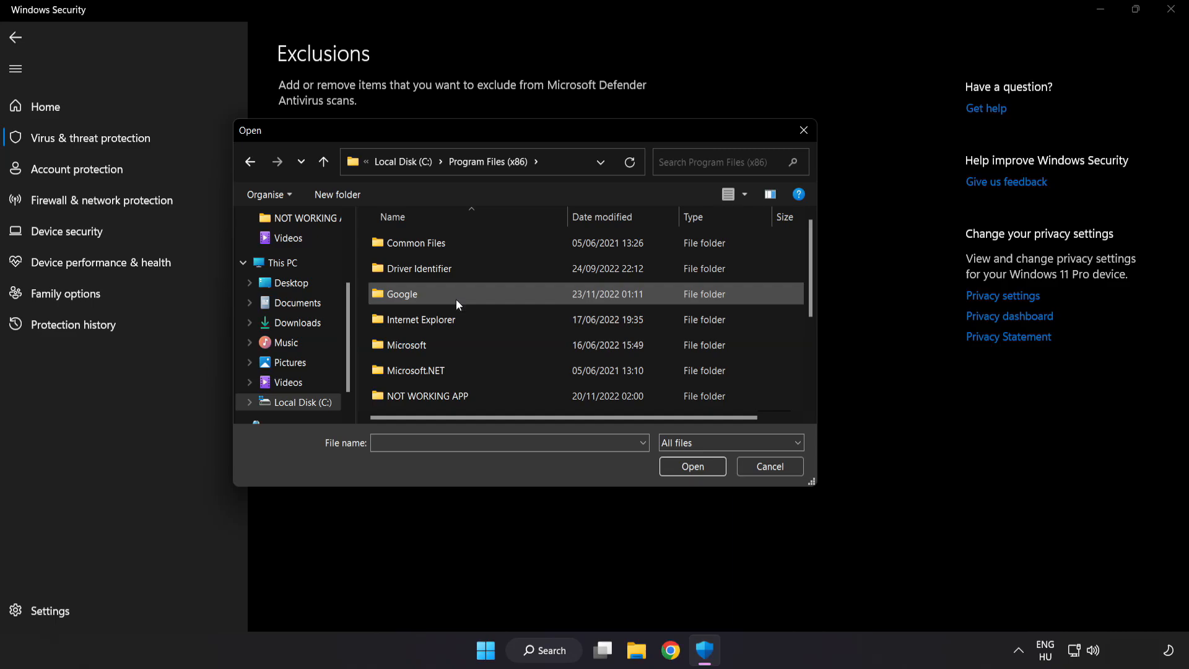
pyautogui.scroll(-3)
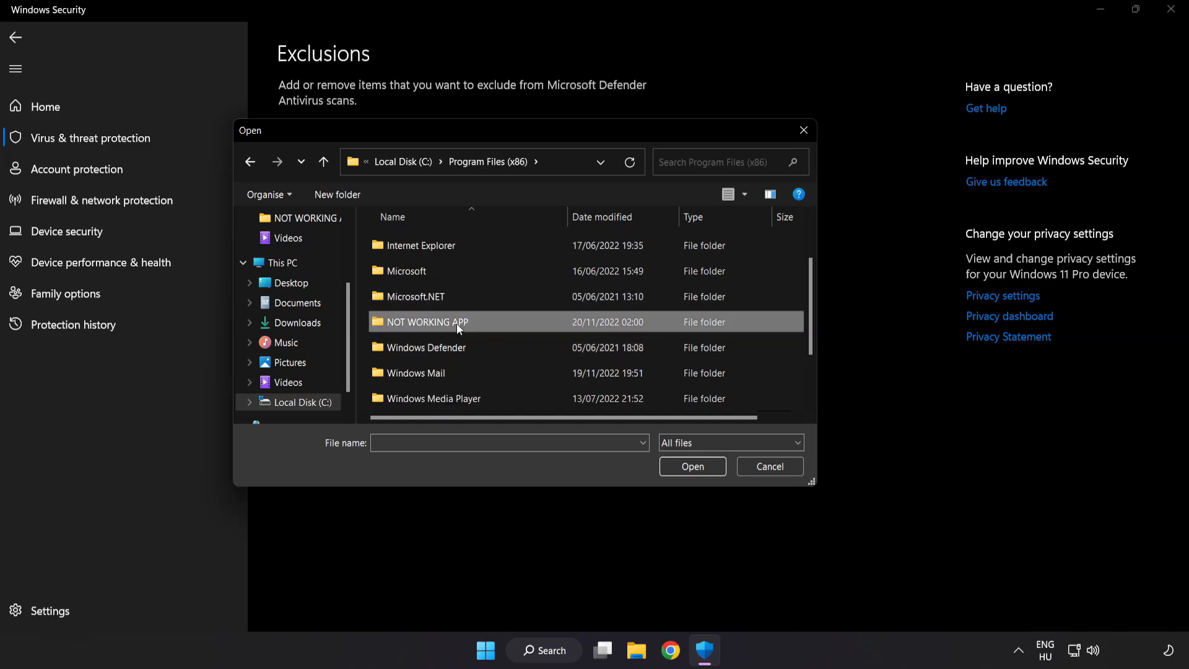
pyautogui.doubleClick(422, 323)
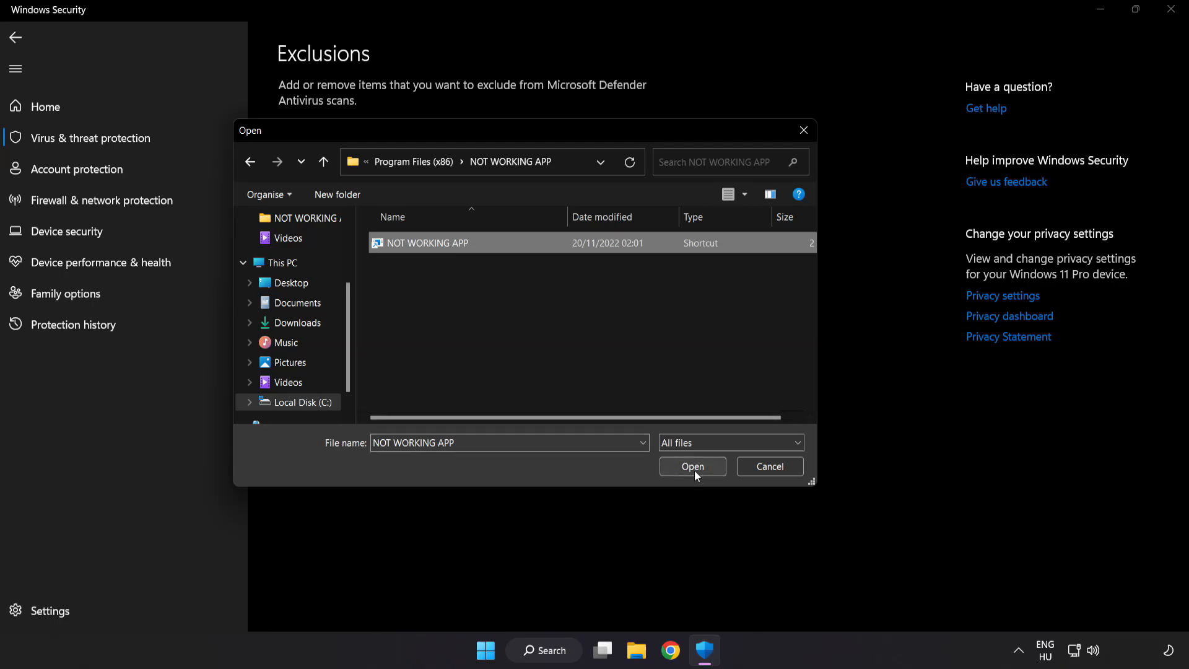
pyautogui.click(691, 466)
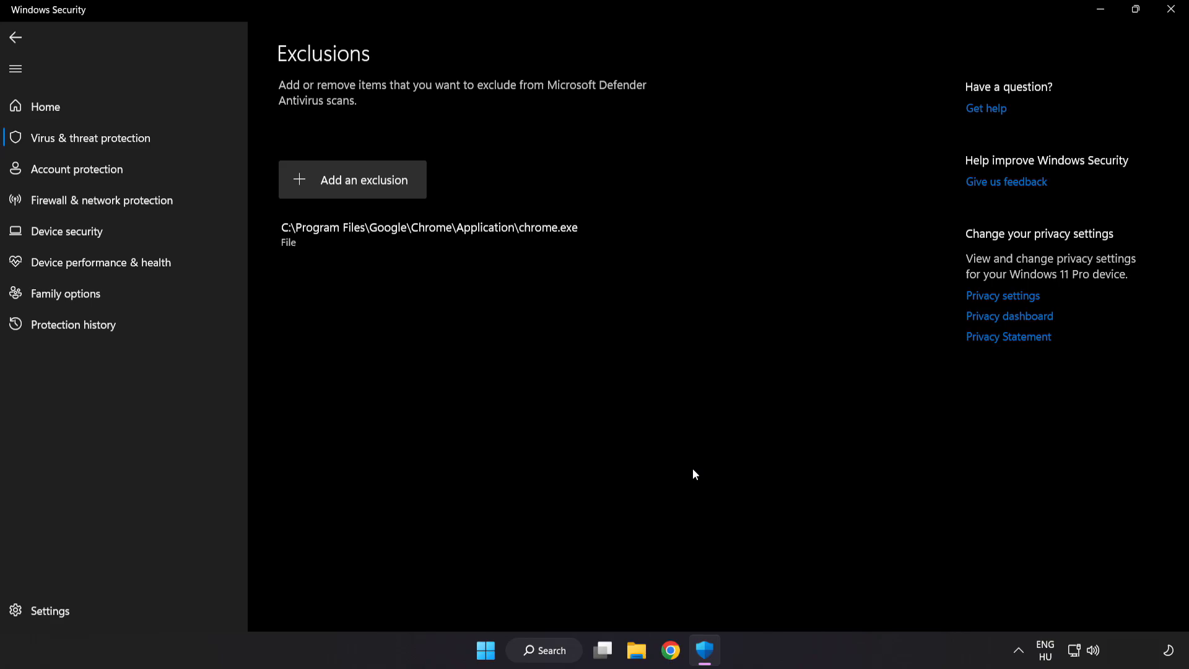
pyautogui.moveTo(686, 492)
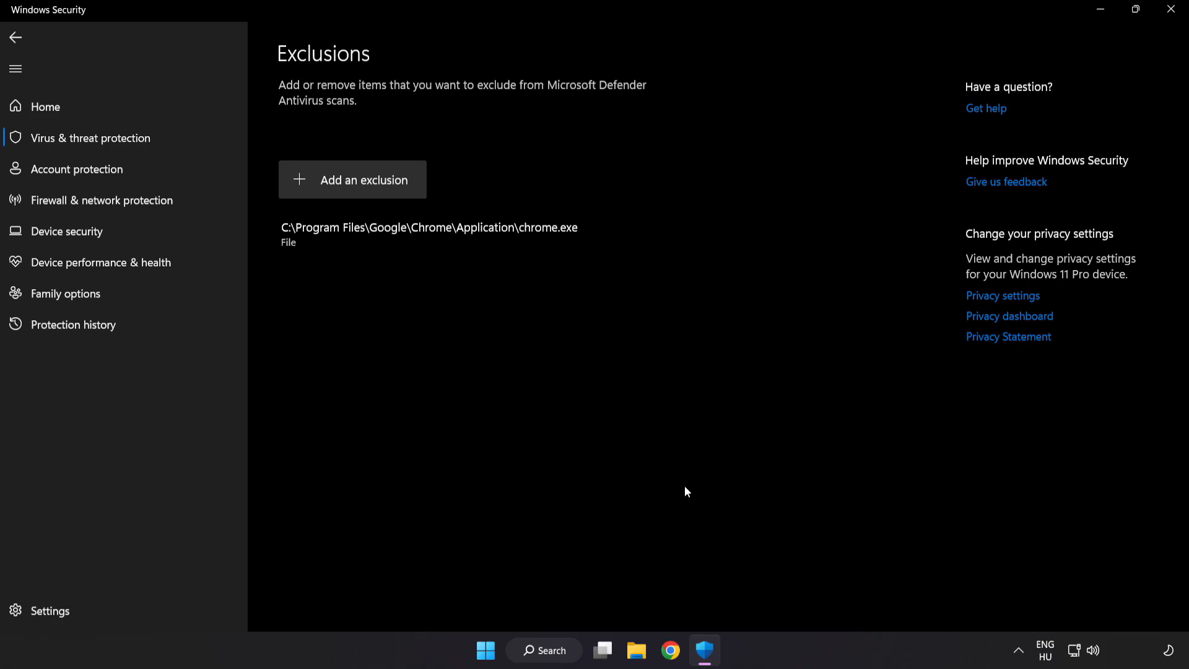
pyautogui.moveTo(1151, 26)
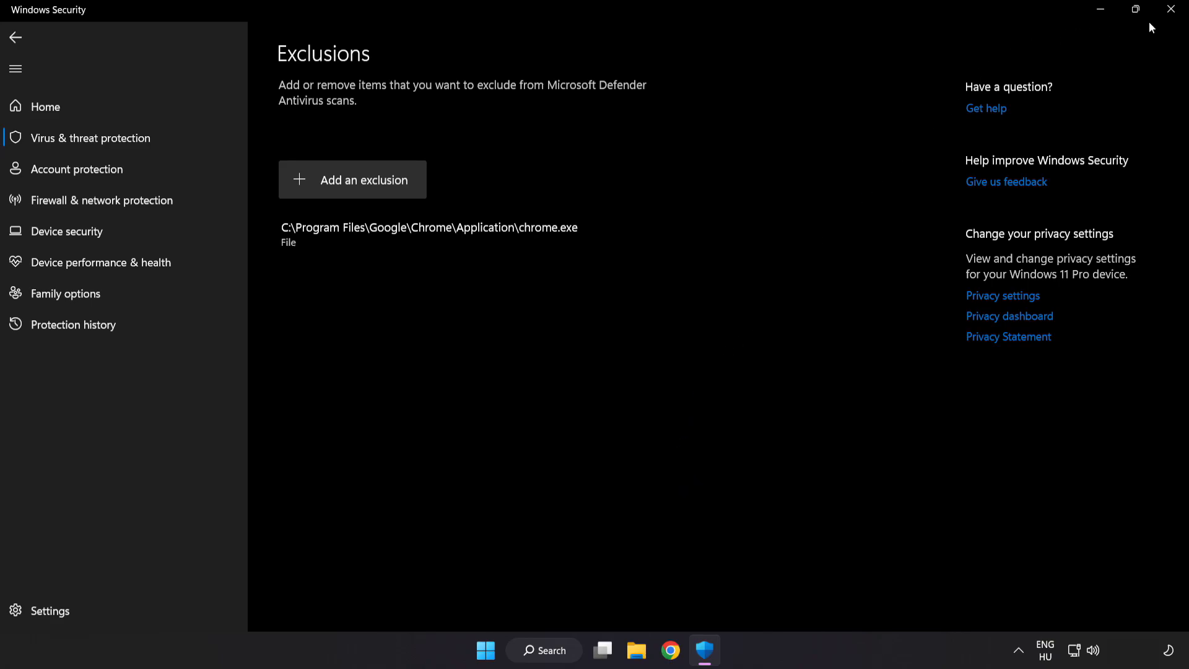
# Close the Windows Security window, returning to the desktop.
pyautogui.click(1171, 9)
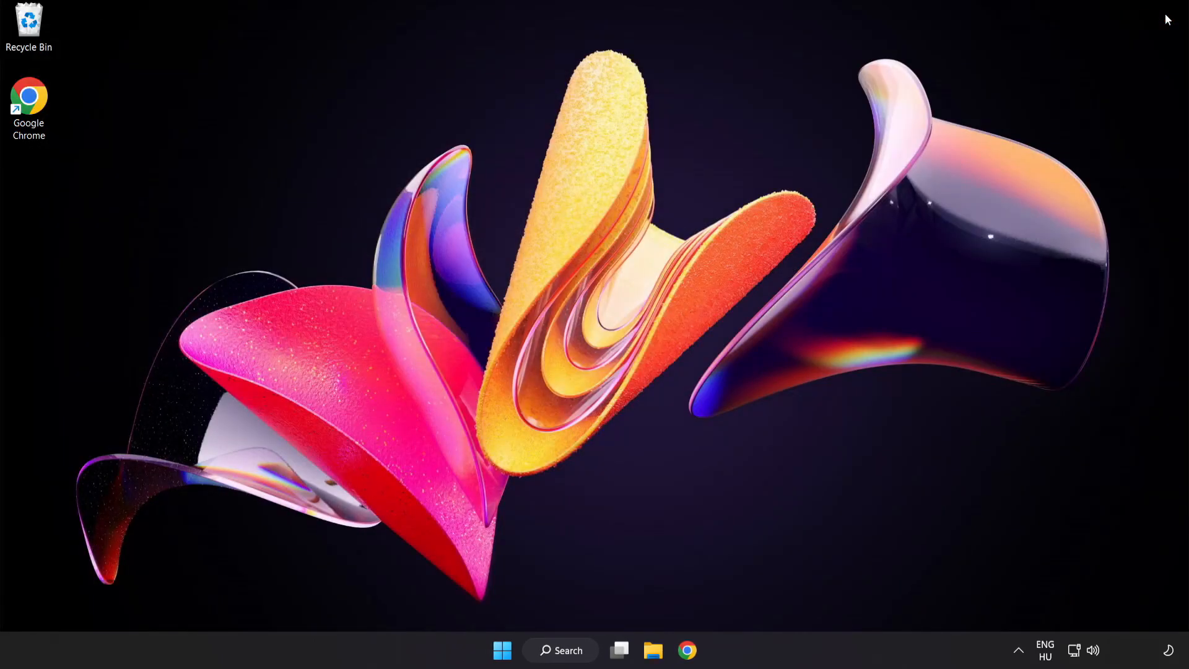
pyautogui.moveTo(542, 623)
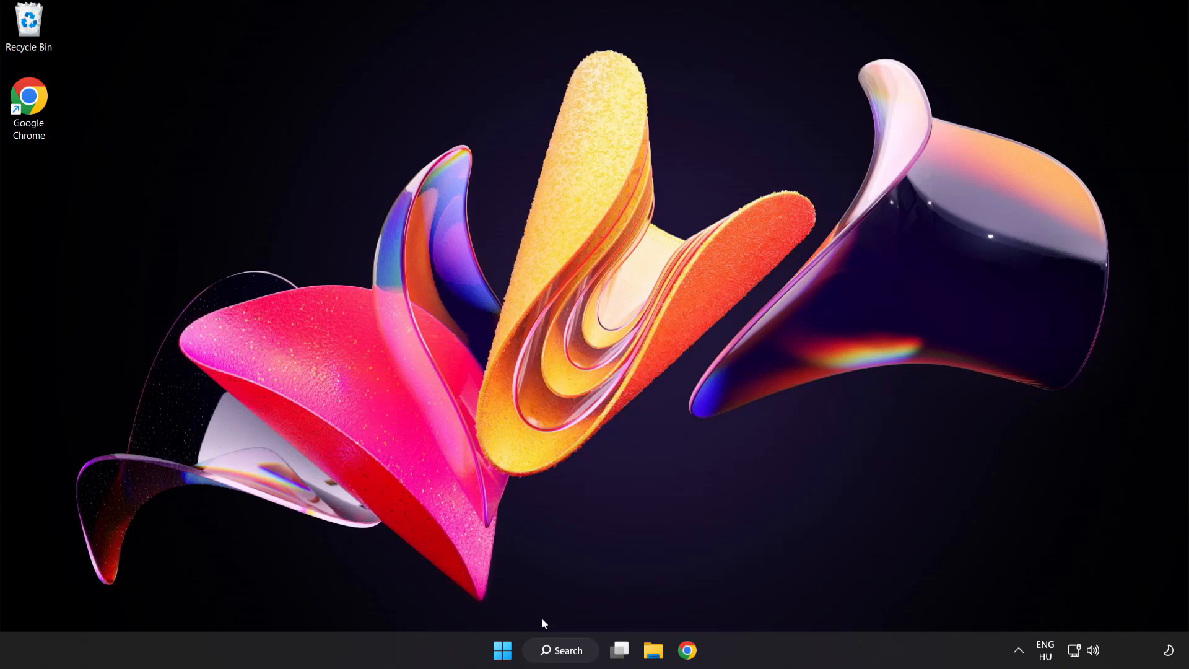
# Show the Start menu's power options so Restart is available.
pyautogui.click(501, 650)
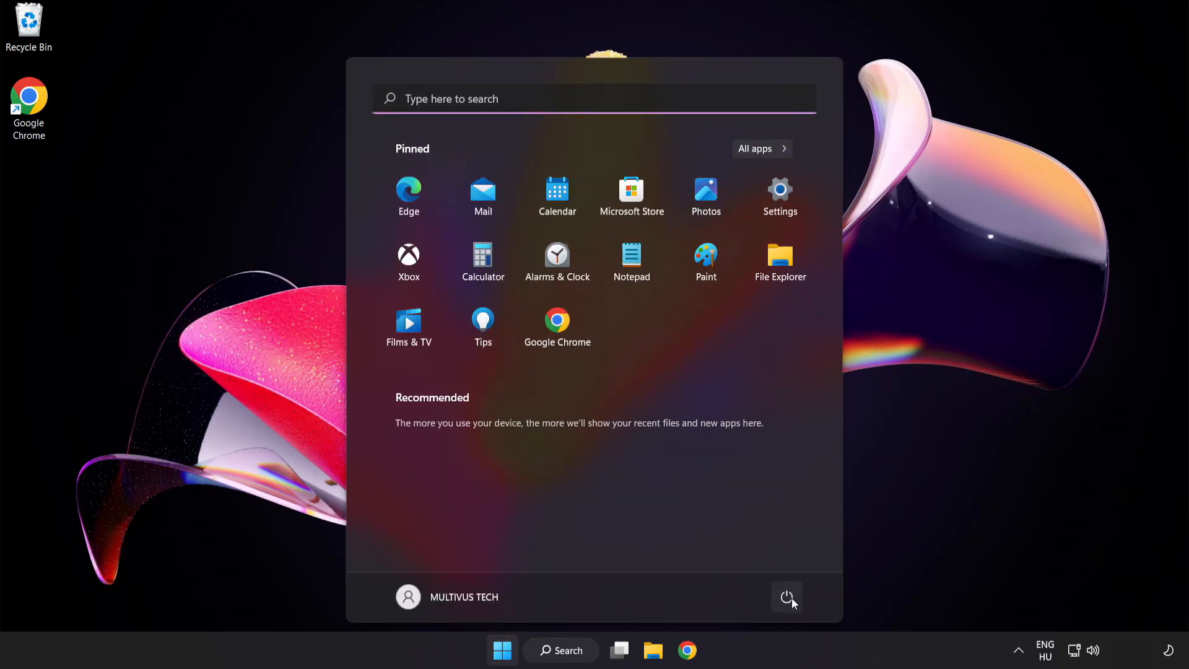
pyautogui.click(786, 598)
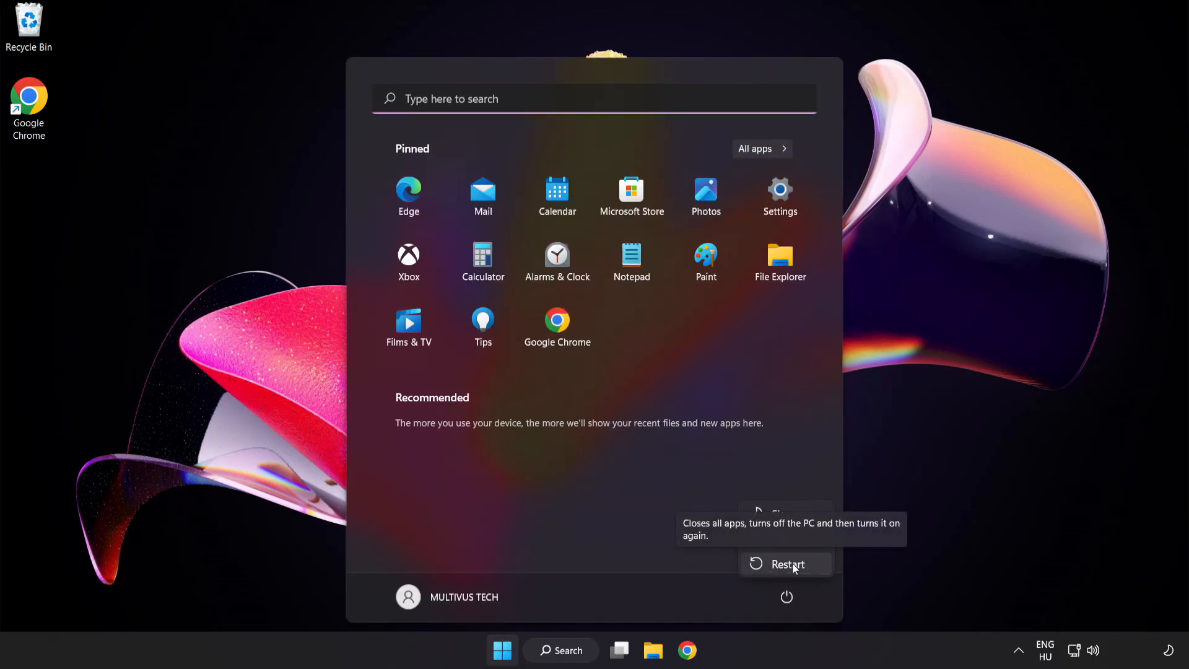